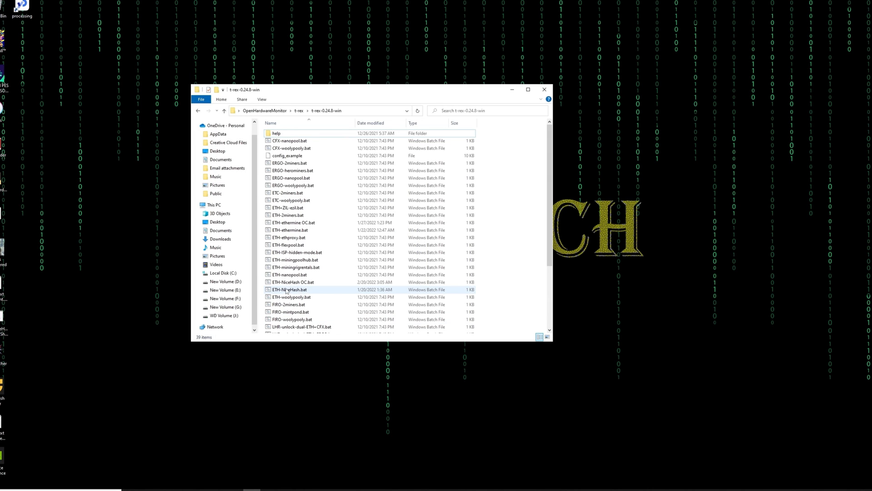
Open ETH-NiceHash OC.bat from the folder into Notepad and place the cursor in its command line.
{"action": "left_click", "coordinate": [292, 281]}
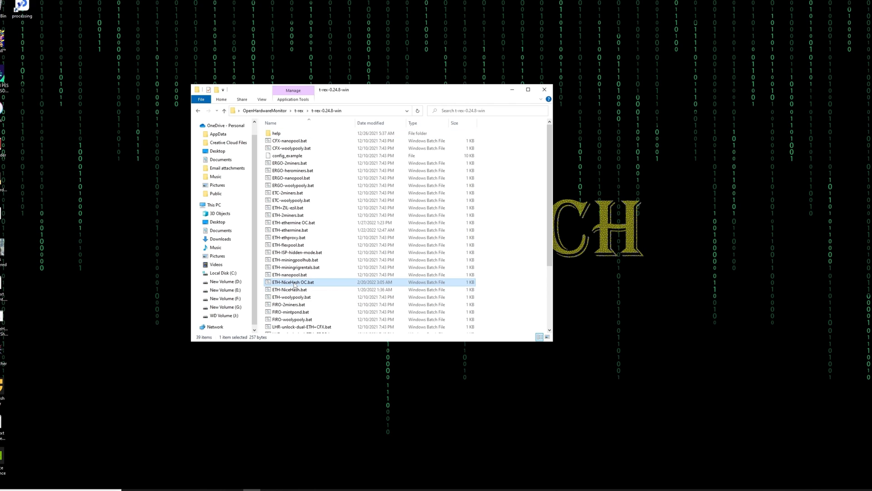
{"action": "left_click", "coordinate": [517, 281]}
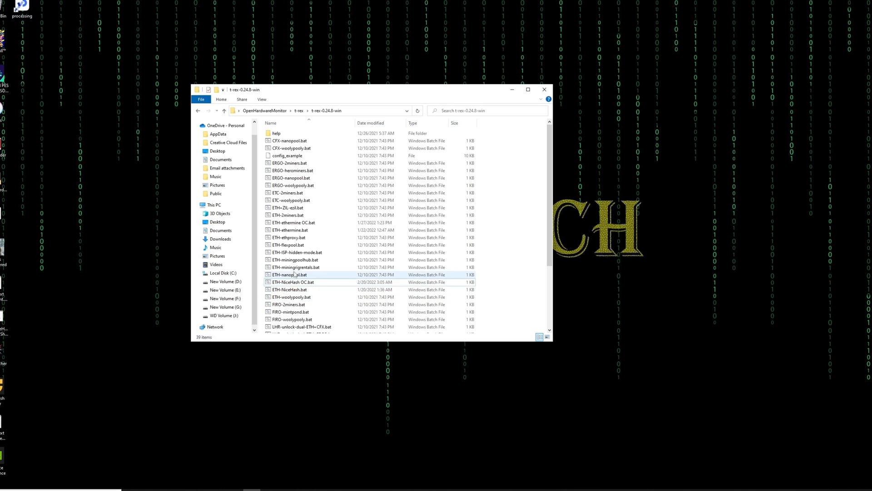
{"action": "left_click", "coordinate": [292, 281]}
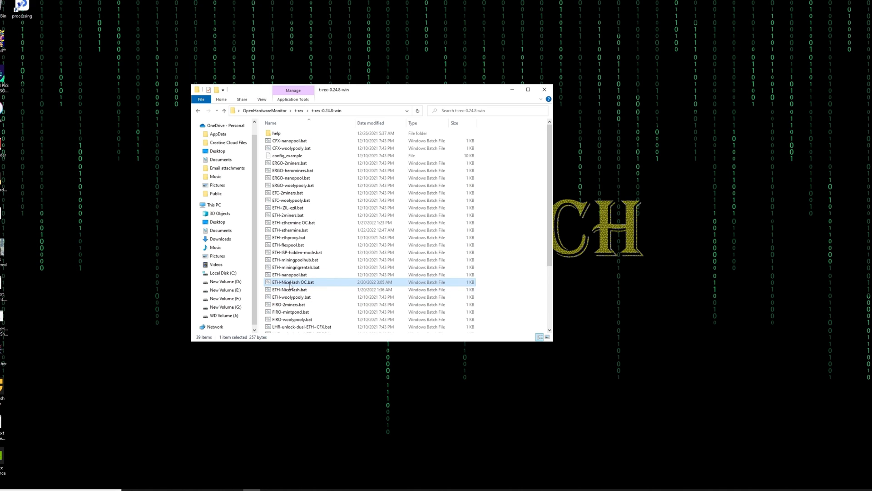
{"action": "mouse_move", "coordinate": [302, 284]}
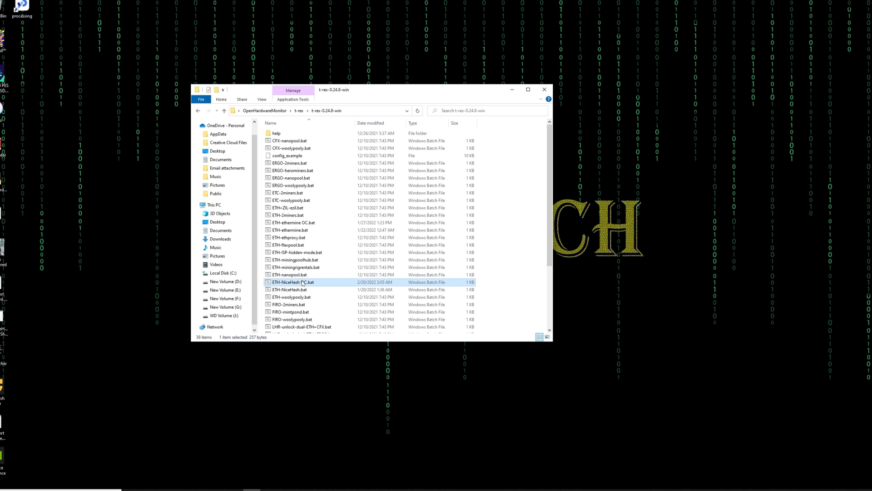
{"action": "mouse_move", "coordinate": [294, 284]}
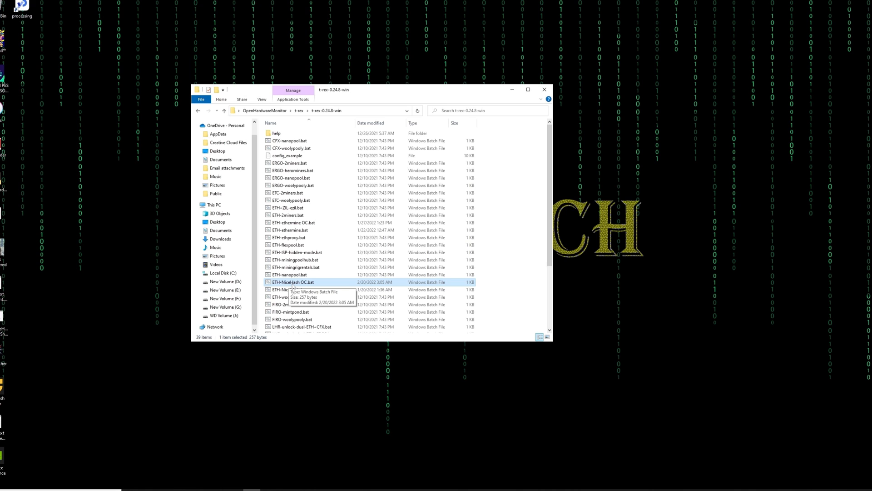
{"action": "right_click", "coordinate": [293, 282]}
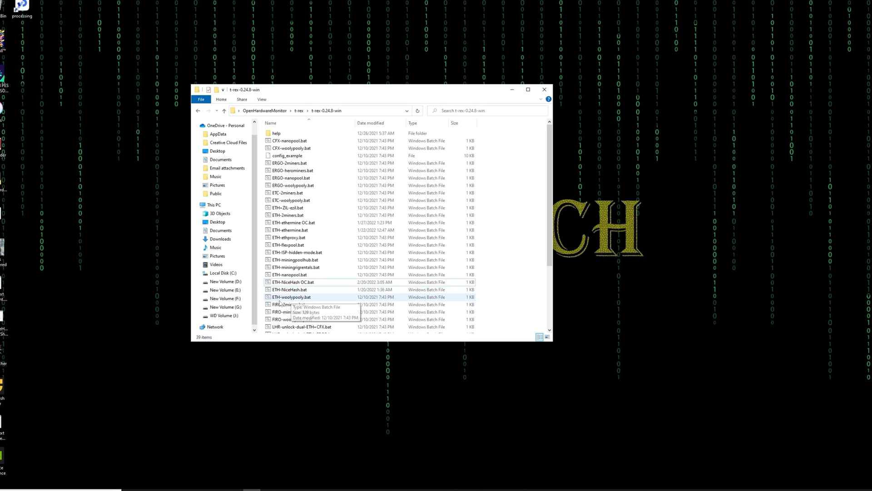
{"action": "left_click", "coordinate": [293, 282]}
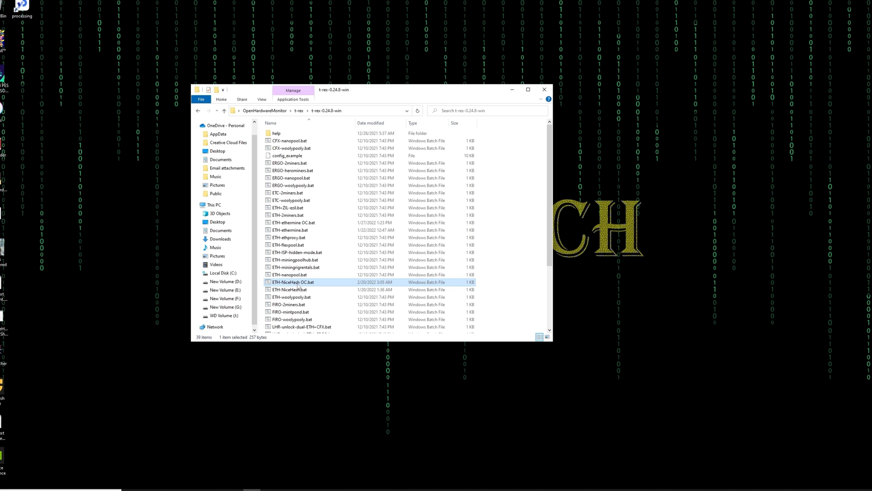
{"action": "mouse_move", "coordinate": [308, 297]}
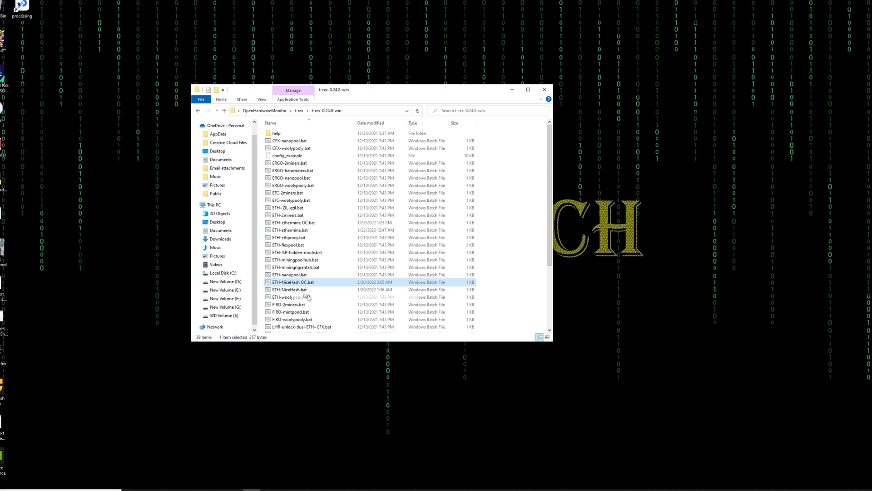
{"action": "double_click", "coordinate": [291, 282]}
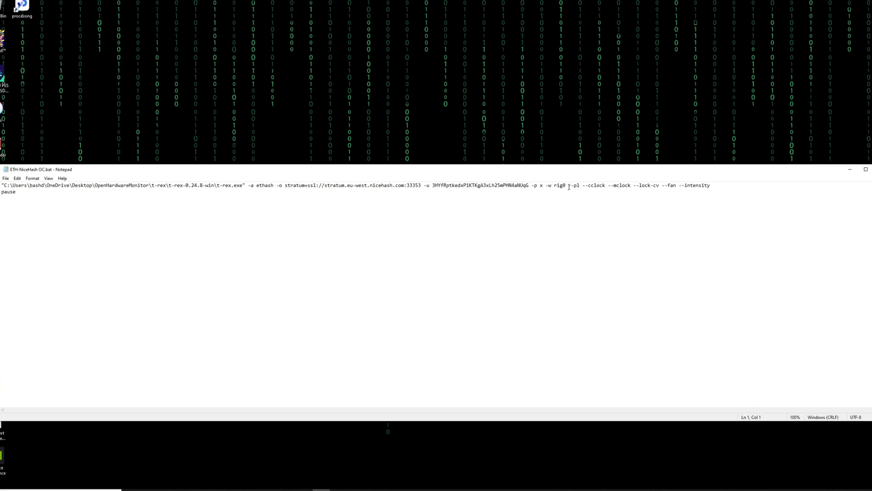
{"action": "left_click", "coordinate": [676, 184]}
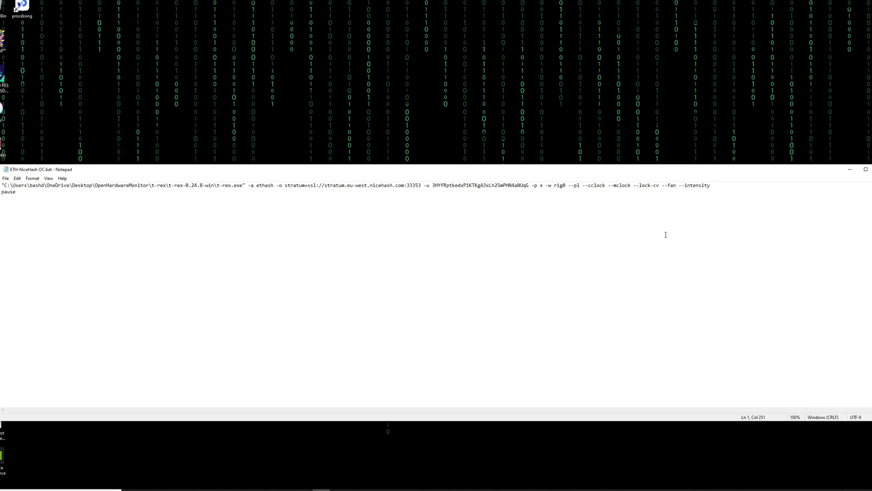
{"action": "mouse_move", "coordinate": [605, 212]}
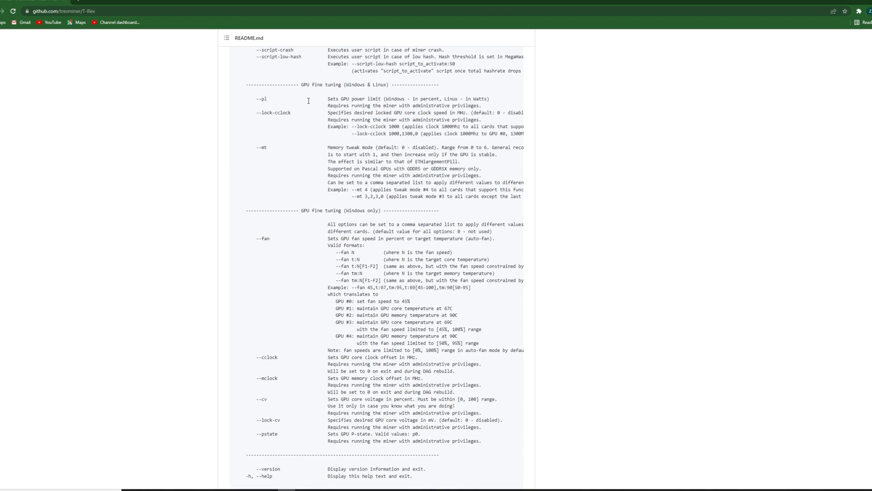
{"action": "mouse_move", "coordinate": [355, 87]}
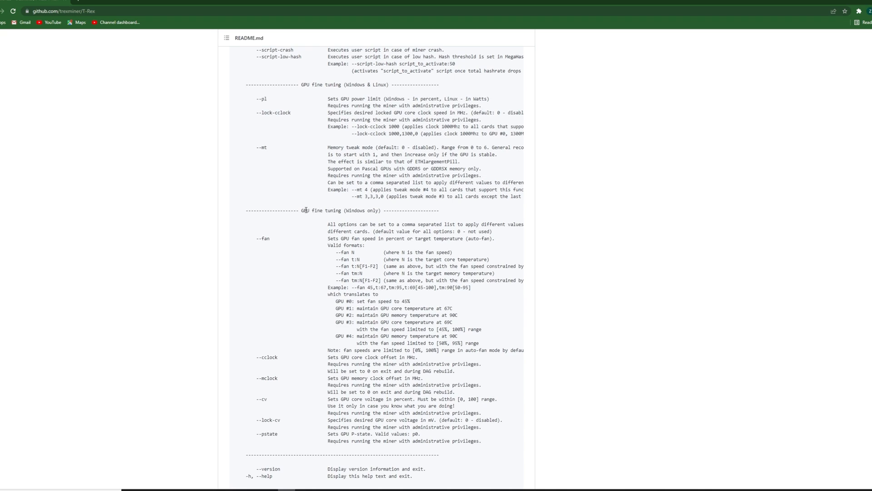
{"action": "mouse_move", "coordinate": [368, 219]}
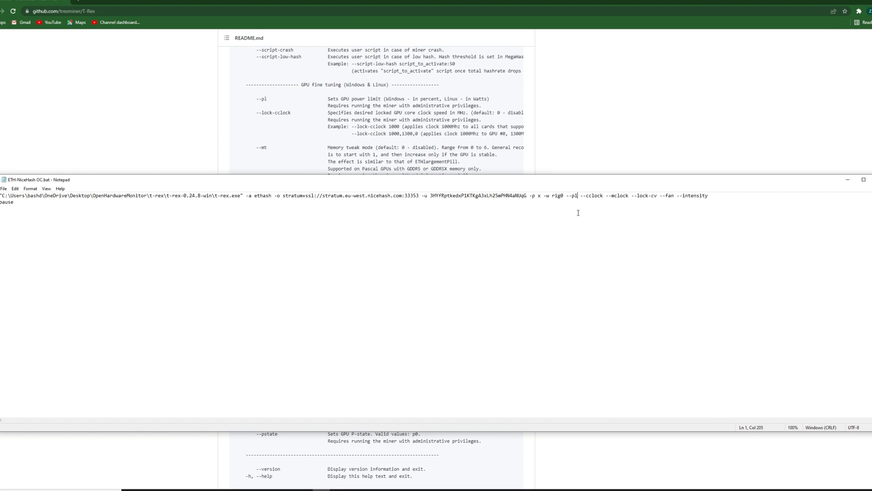
{"action": "mouse_move", "coordinate": [262, 106]}
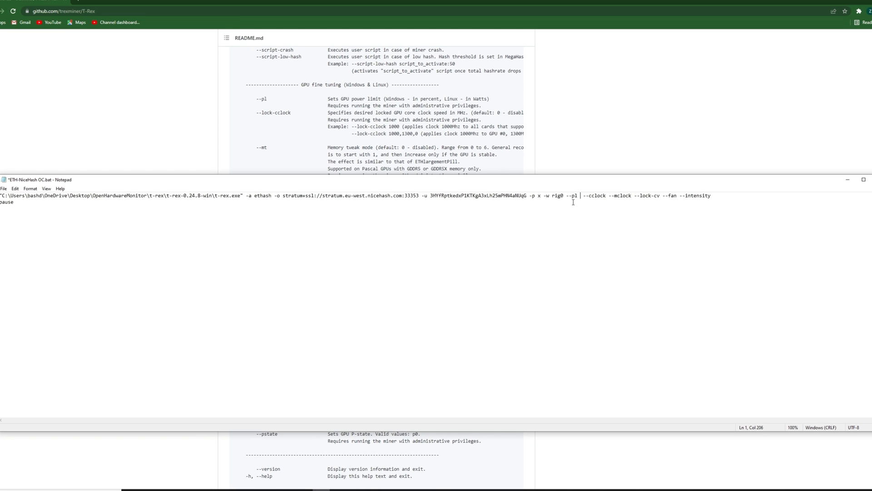
Give --pl a value of 0, after trying 150 and 85 as power-limit numbers.
{"action": "type", "text": "150"}
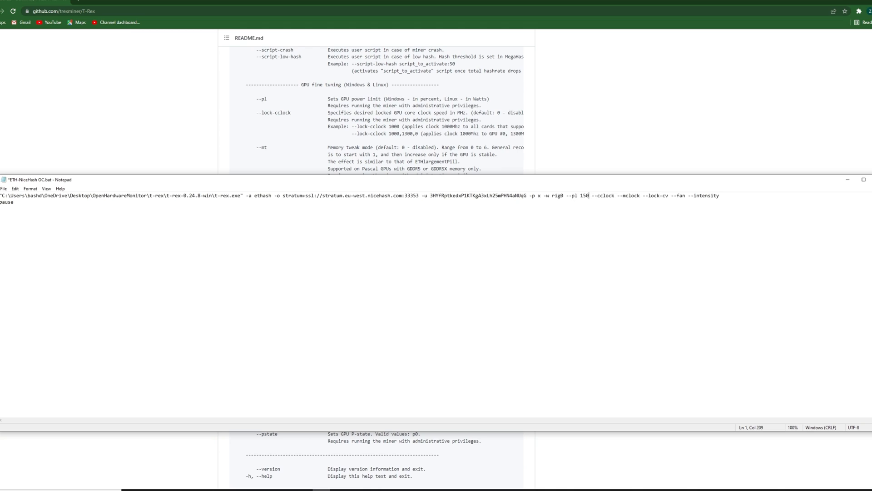
{"action": "key", "text": "Backspace"}
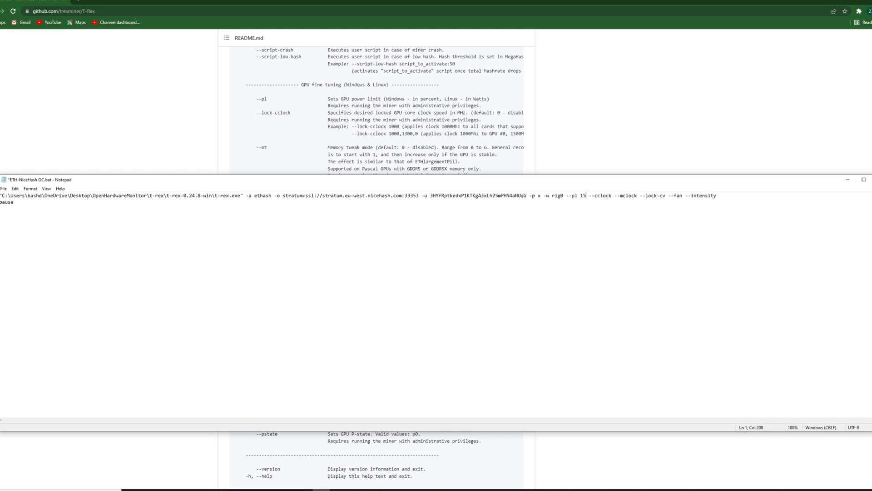
{"action": "key", "text": "Backspace"}
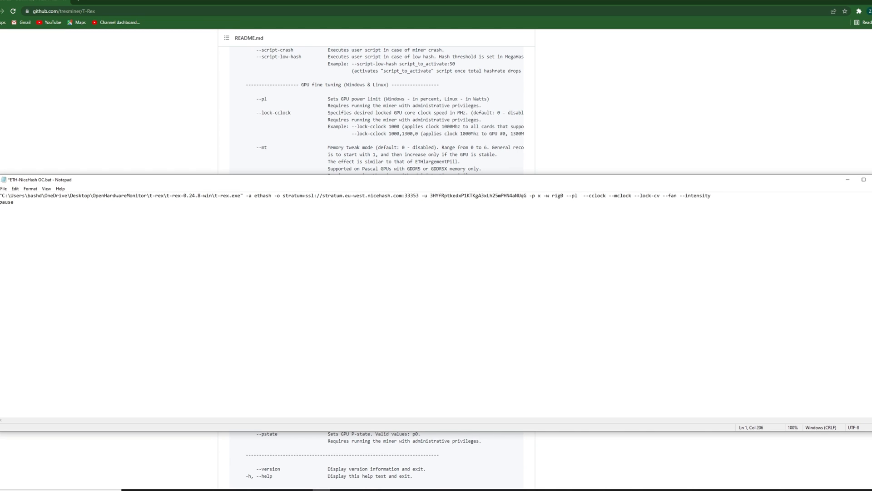
{"action": "type", "text": "85"}
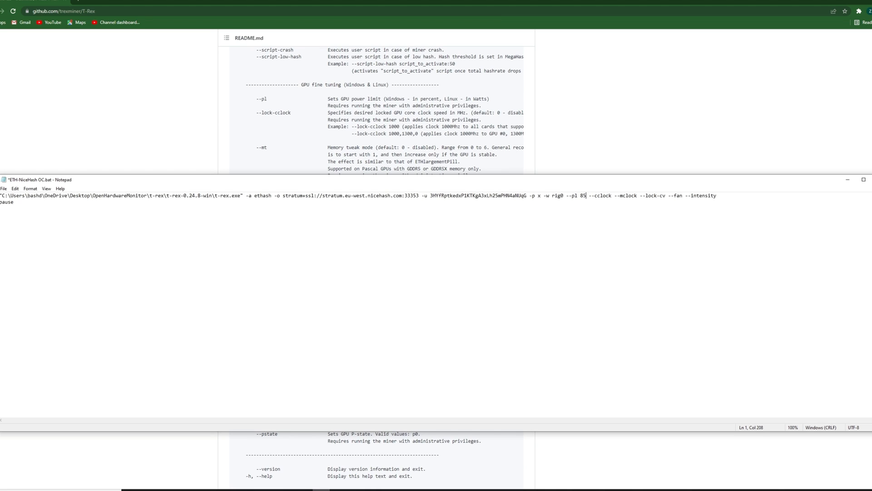
{"action": "mouse_move", "coordinate": [564, 221]}
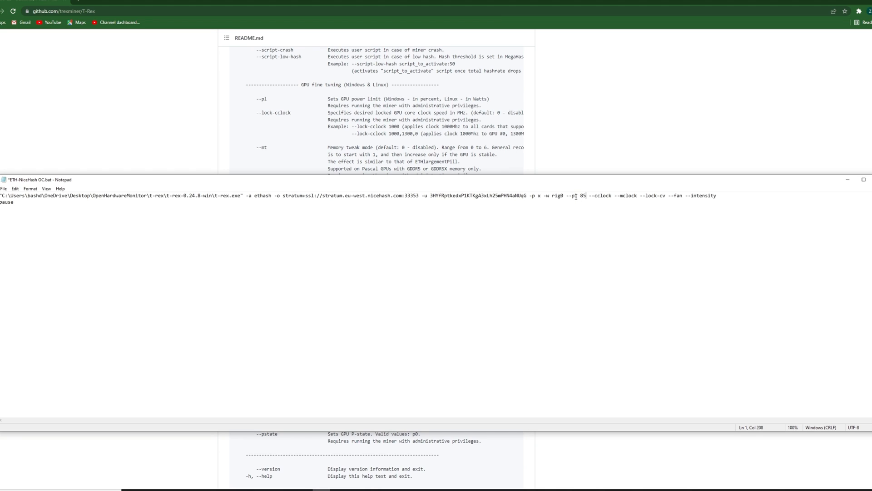
{"action": "double_click", "coordinate": [581, 196]}
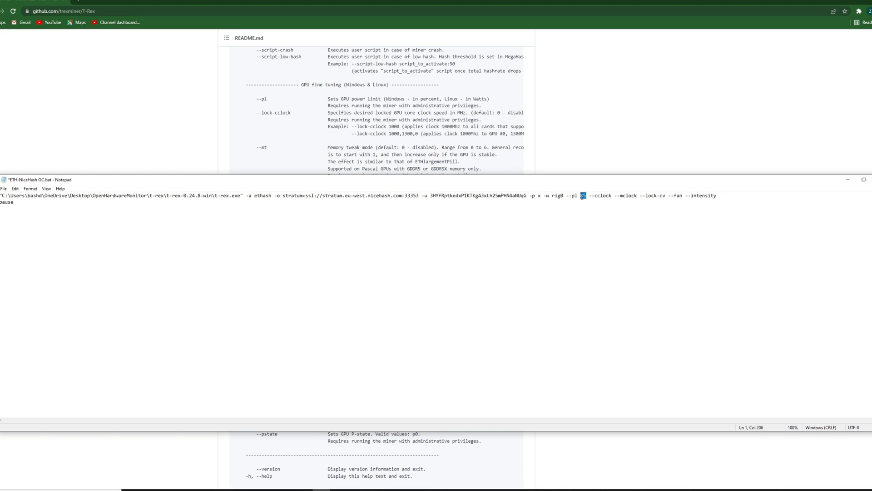
{"action": "type", "text": "0"}
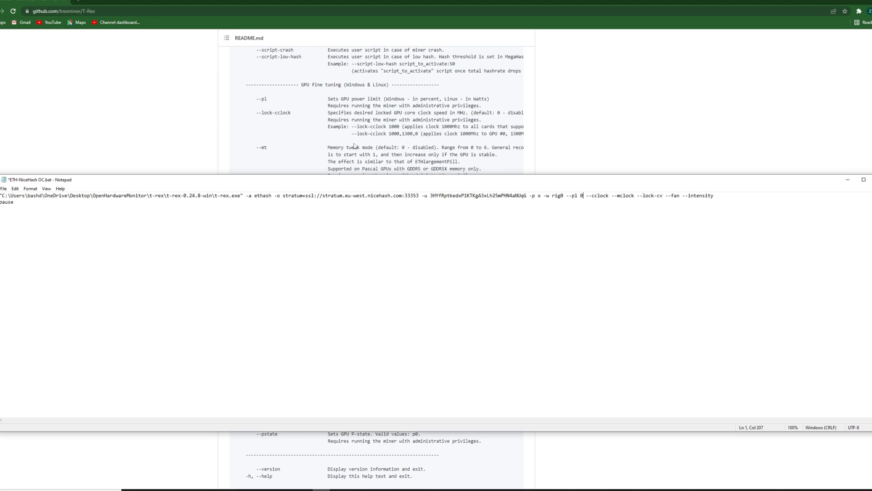
{"action": "mouse_move", "coordinate": [259, 115]}
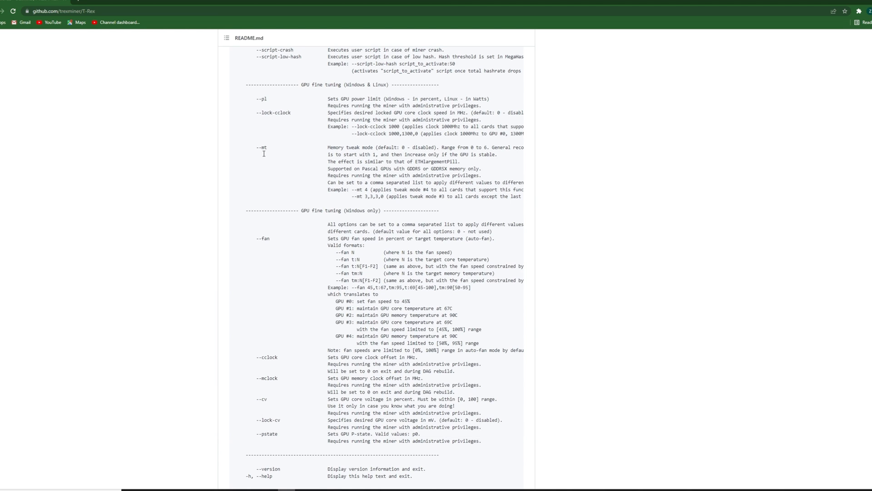
{"action": "mouse_move", "coordinate": [297, 147]}
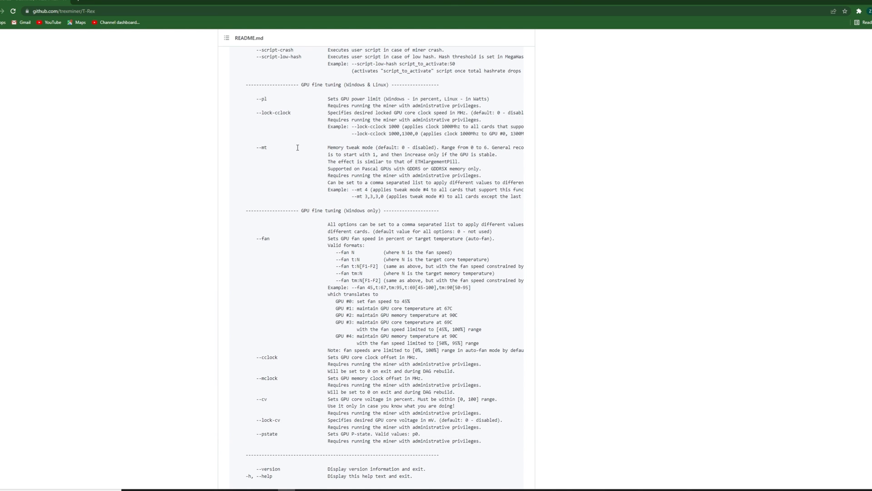
{"action": "mouse_move", "coordinate": [269, 148]}
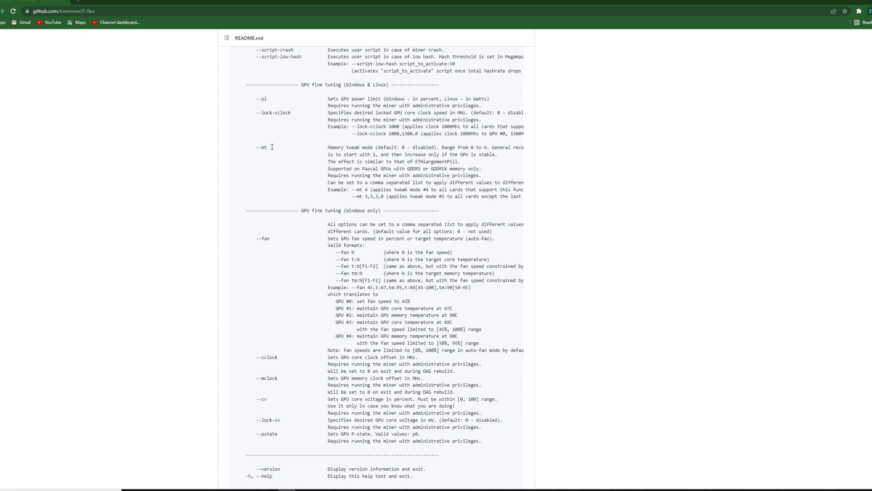
{"action": "mouse_move", "coordinate": [321, 148]}
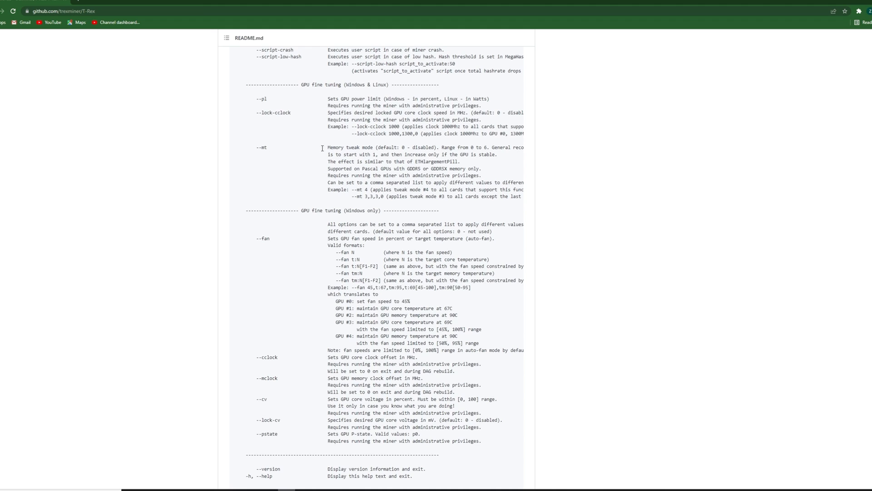
{"action": "mouse_move", "coordinate": [292, 156]}
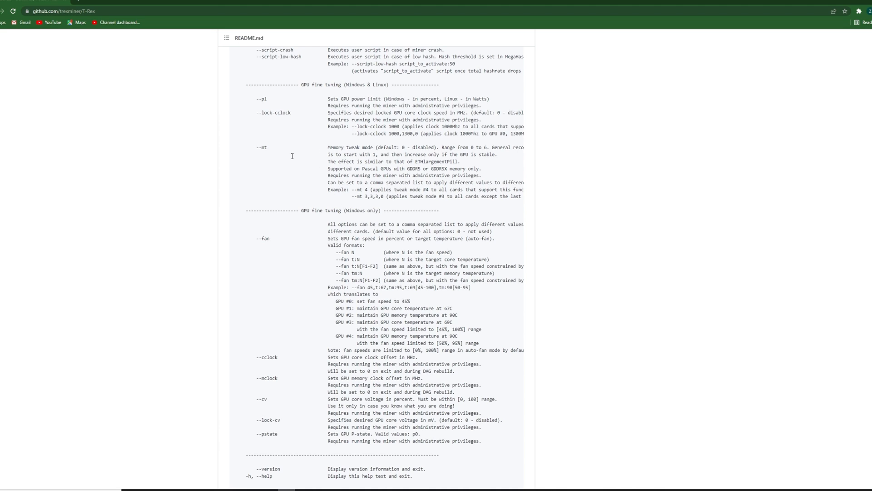
Scroll the T-Rex README down past the GPU fine-tuning options to the Examples section.
{"action": "scroll", "scroll_direction": "down", "scroll_amount": 3}
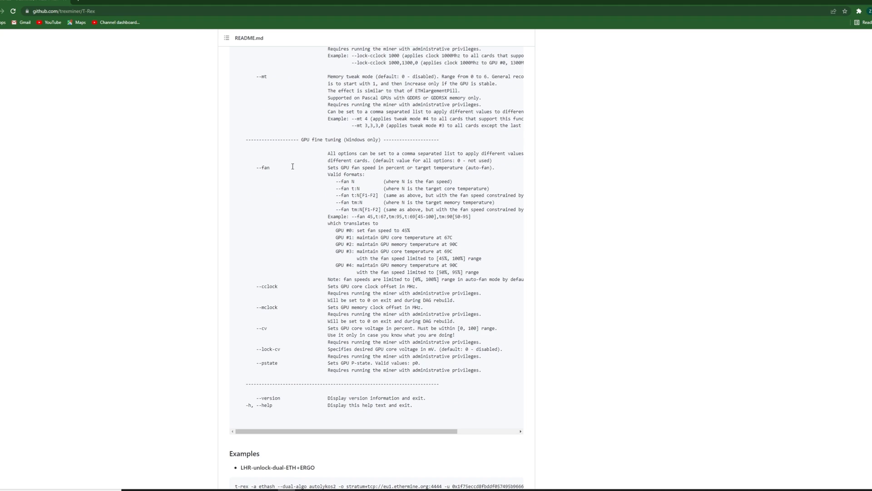
{"action": "scroll", "scroll_direction": "down", "scroll_amount": 3}
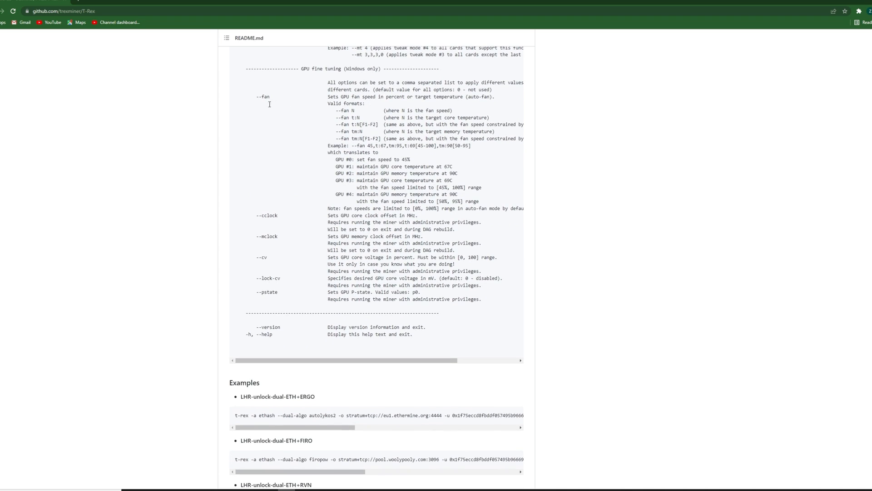
{"action": "mouse_move", "coordinate": [265, 96]}
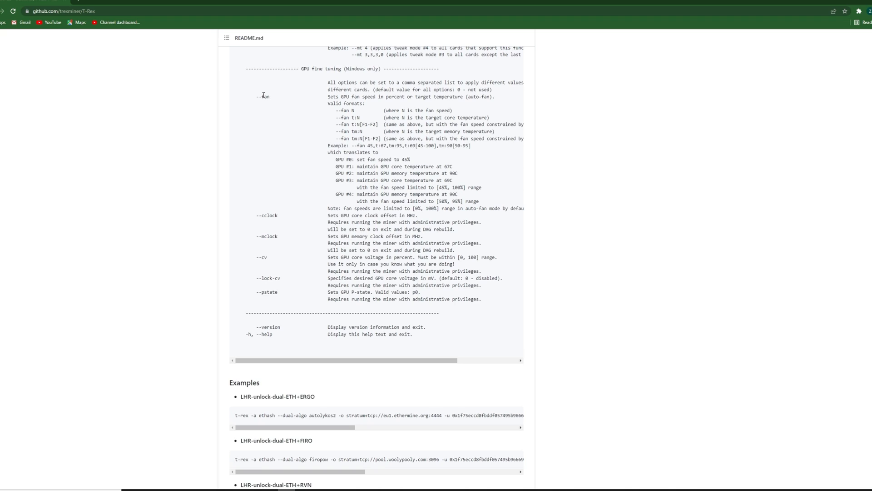
{"action": "mouse_move", "coordinate": [271, 105]}
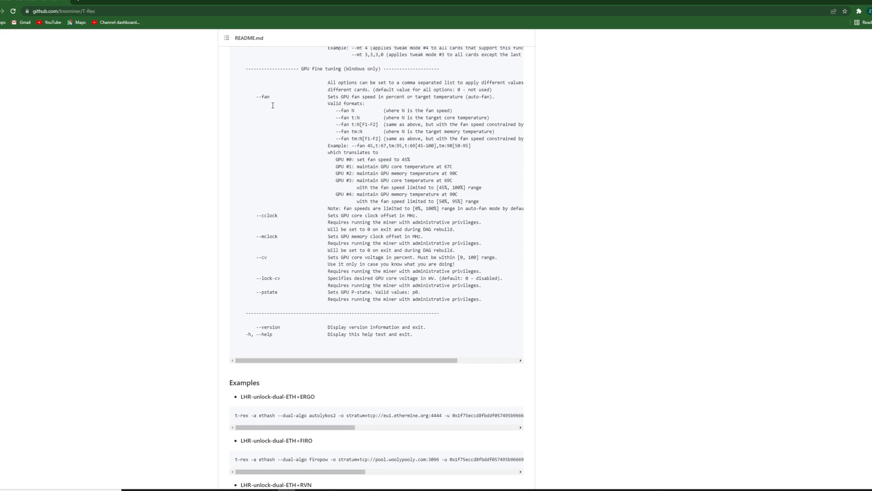
{"action": "mouse_move", "coordinate": [280, 111]}
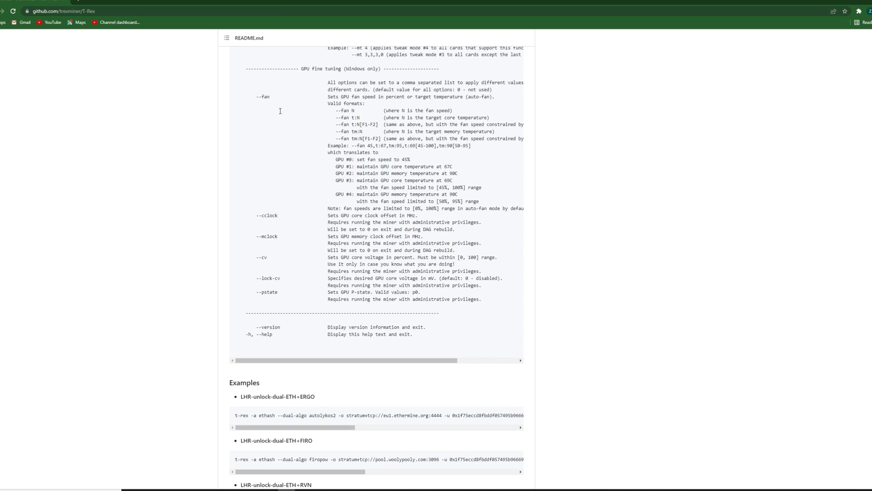
{"action": "mouse_move", "coordinate": [263, 98]}
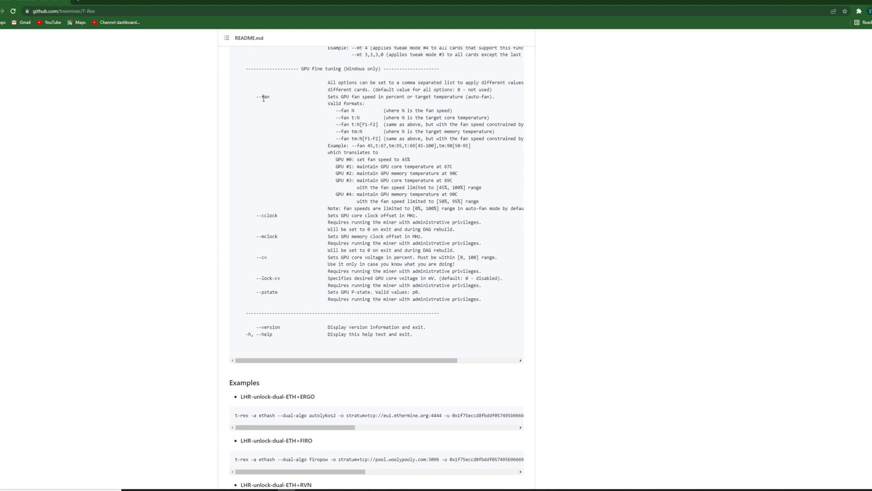
{"action": "mouse_move", "coordinate": [295, 180]}
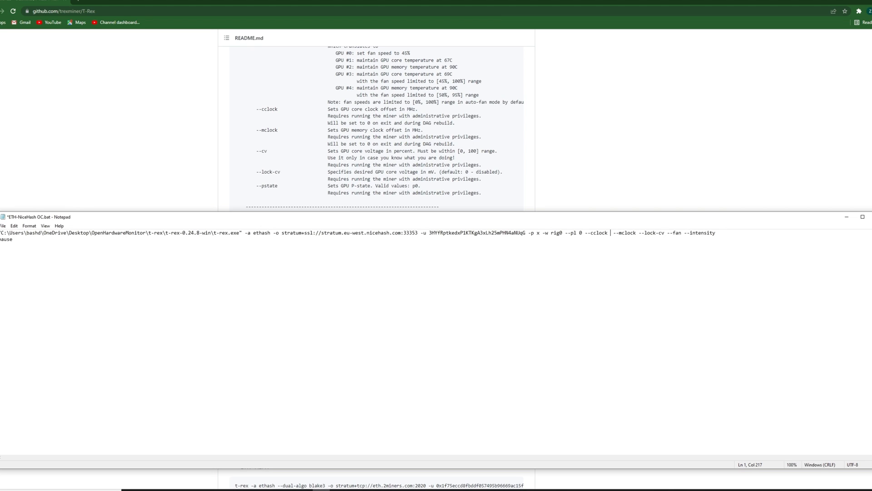
Set --cclock to 50 (after trying 250) and --mclock to 1350.
{"action": "type", "text": "250"}
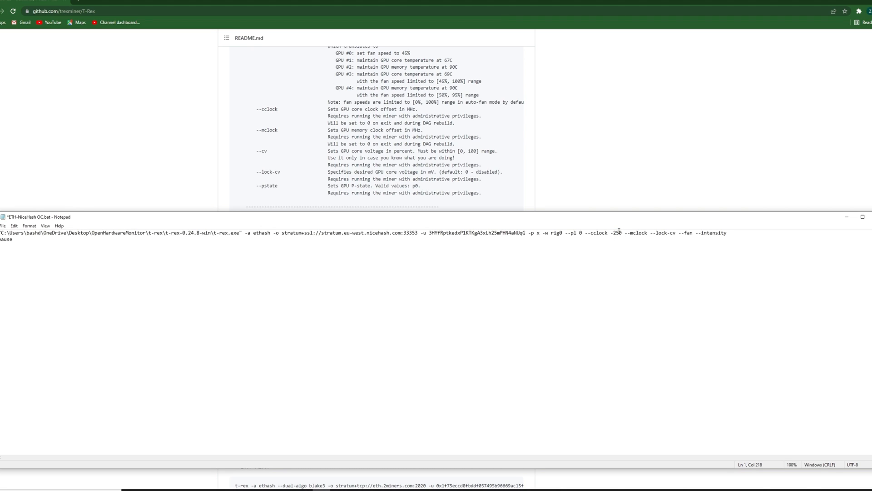
{"action": "key", "text": "Backspace"}
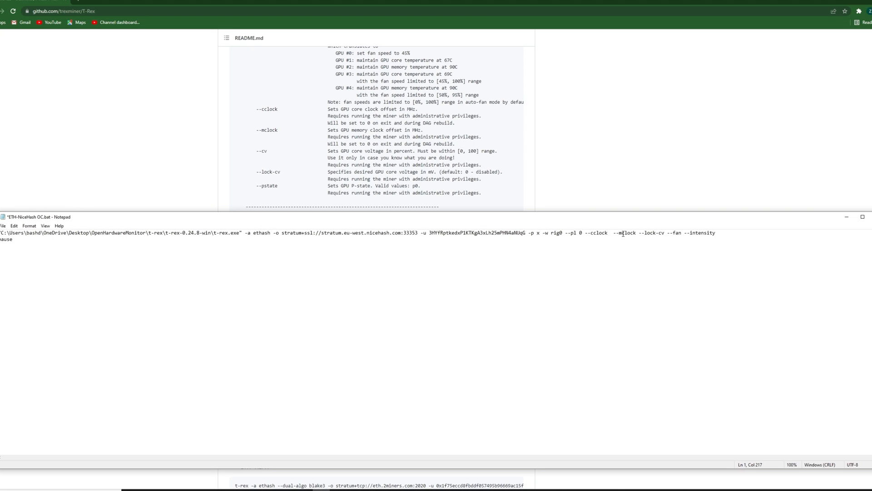
{"action": "type", "text": "50"}
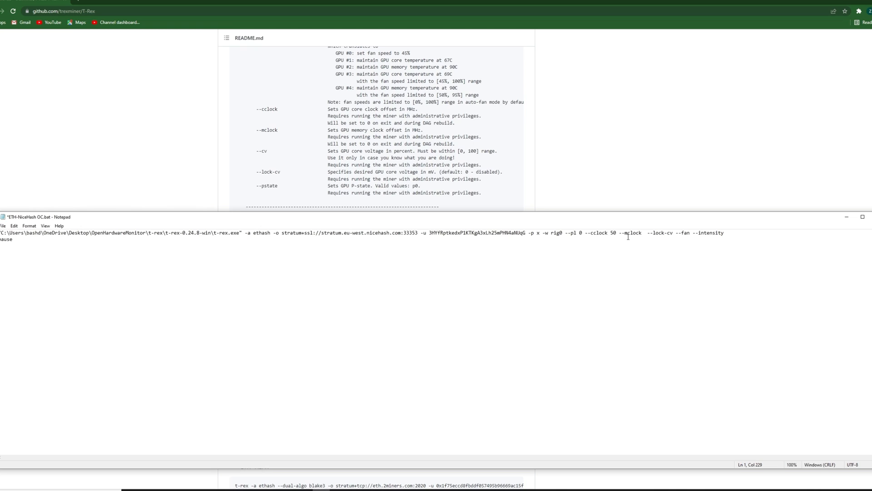
{"action": "type", "text": "13"}
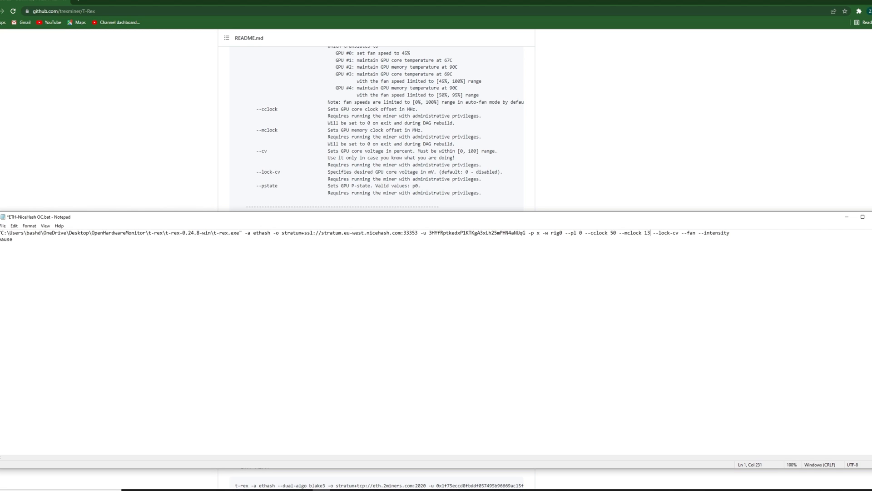
{"action": "type", "text": "50"}
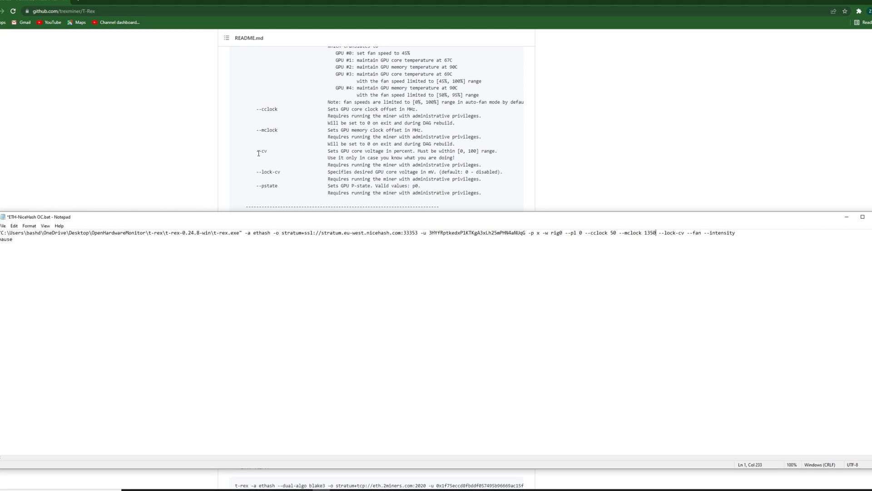
{"action": "mouse_move", "coordinate": [266, 157]}
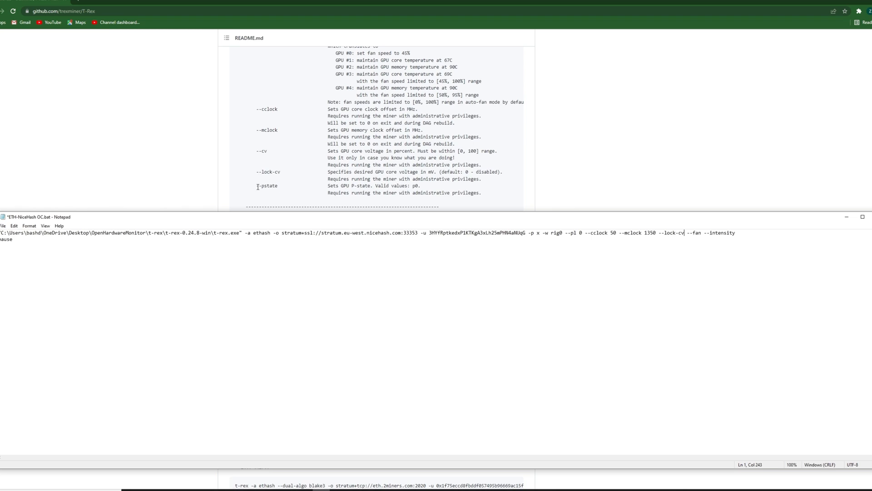
Give --lock-cv a value of 737, correcting an initial 750 entry.
{"action": "scroll", "scroll_direction": "down", "scroll_amount": 3}
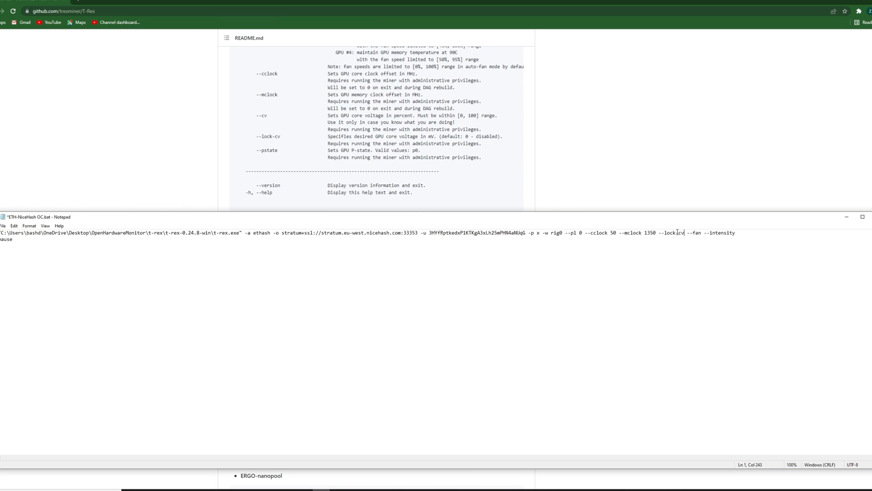
{"action": "mouse_move", "coordinate": [685, 259]}
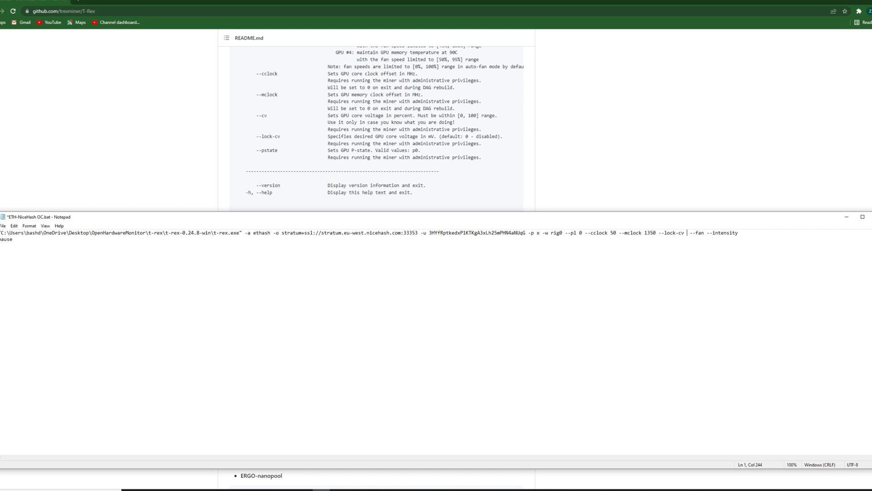
{"action": "type", "text": "750"}
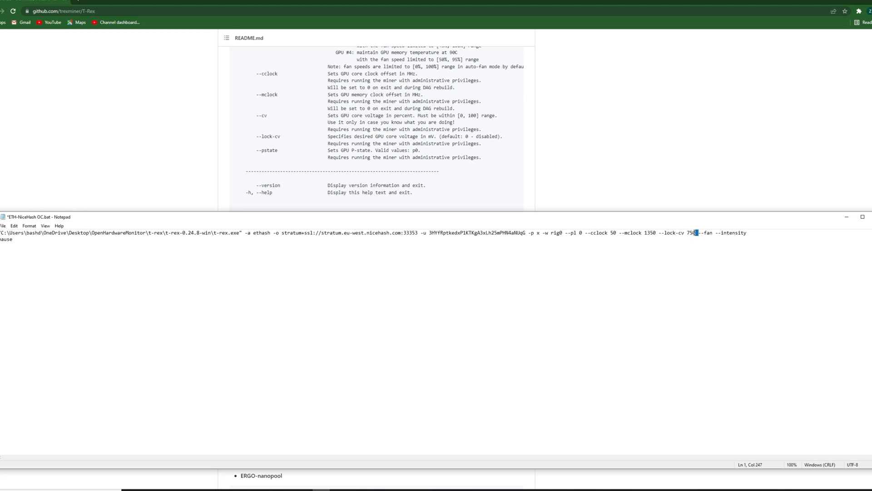
{"action": "type", "text": "737"}
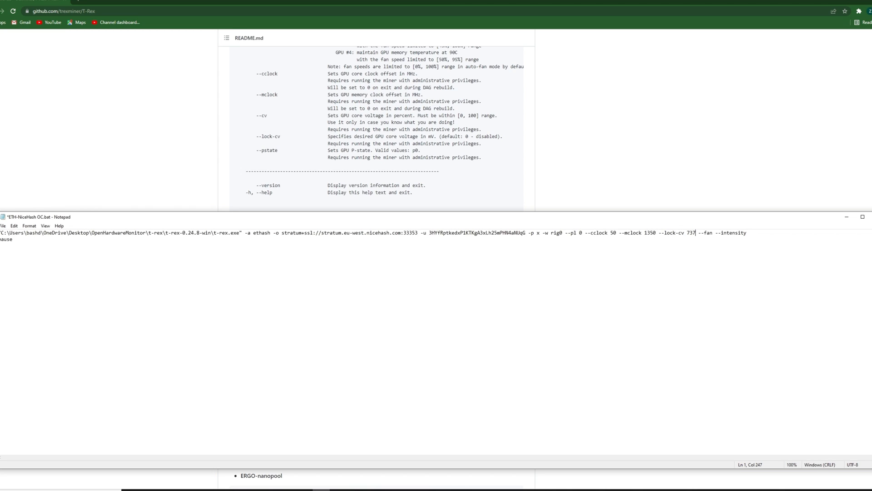
{"action": "scroll", "scroll_direction": "up", "scroll_amount": 3}
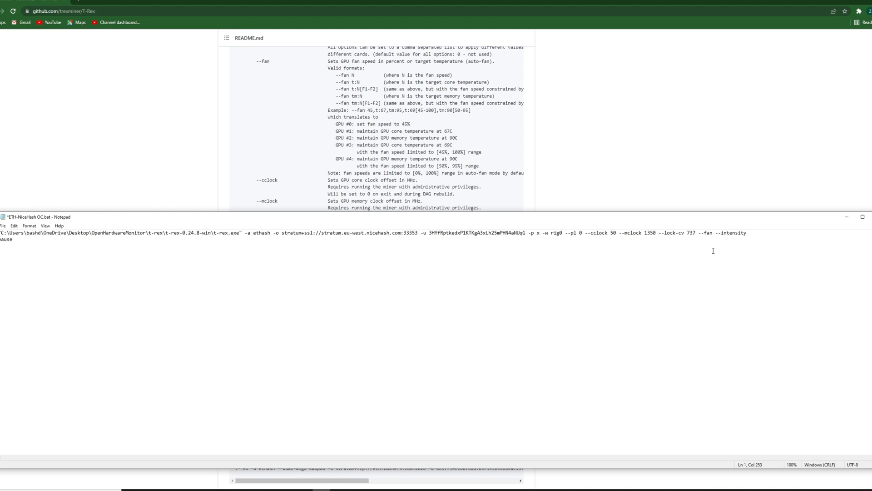
{"action": "type", "text": "70"}
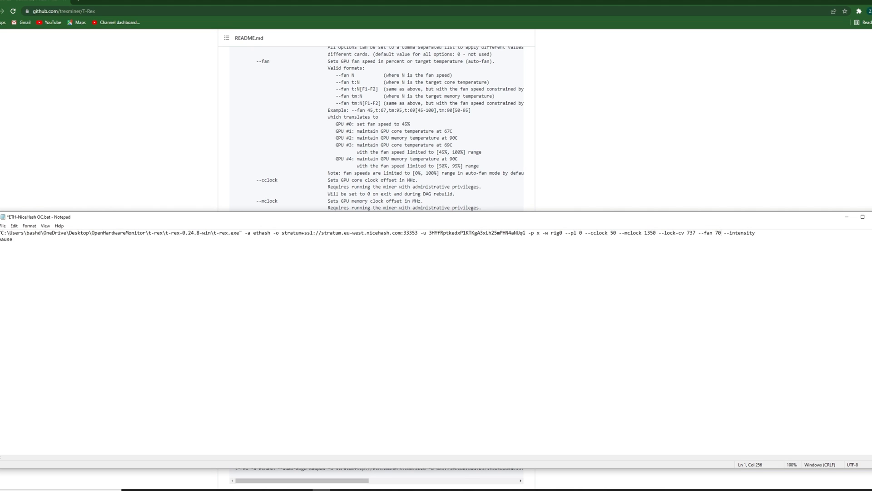
{"action": "key", "text": "Backspace"}
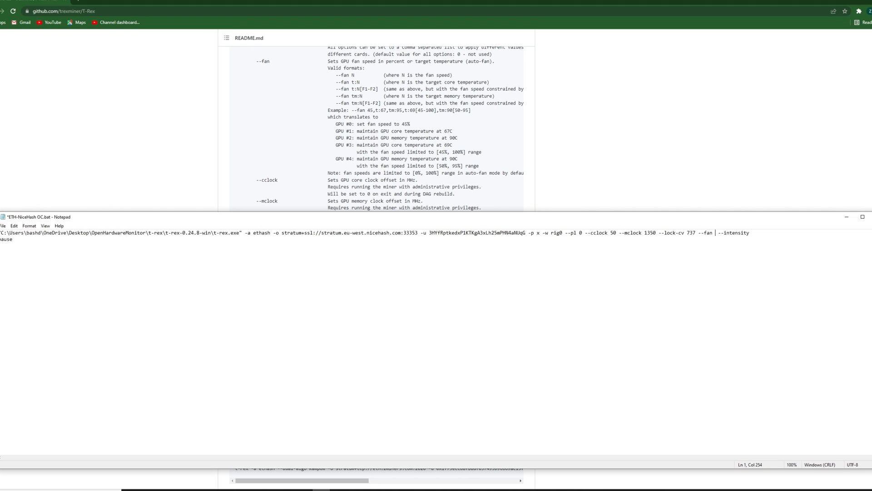
Set --fan to t:55 and begin a bracketed fan-speed range starting at 40.
{"action": "type", "text": "t:"}
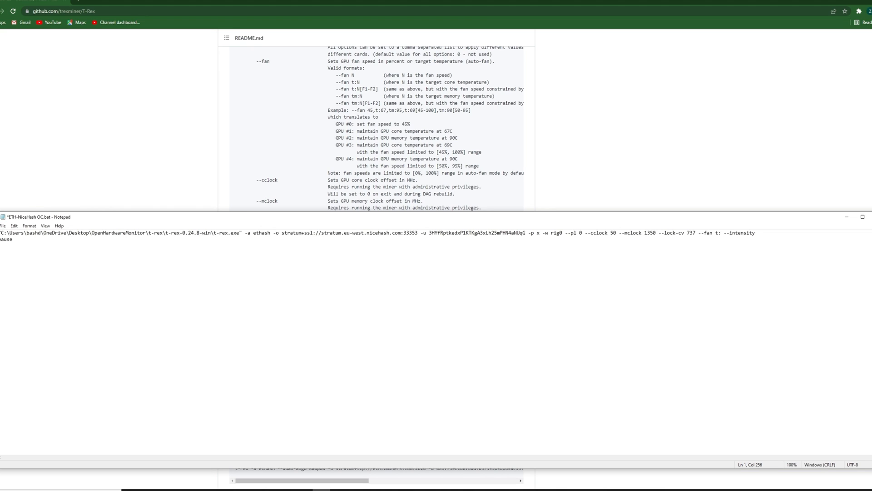
{"action": "type", "text": "55"}
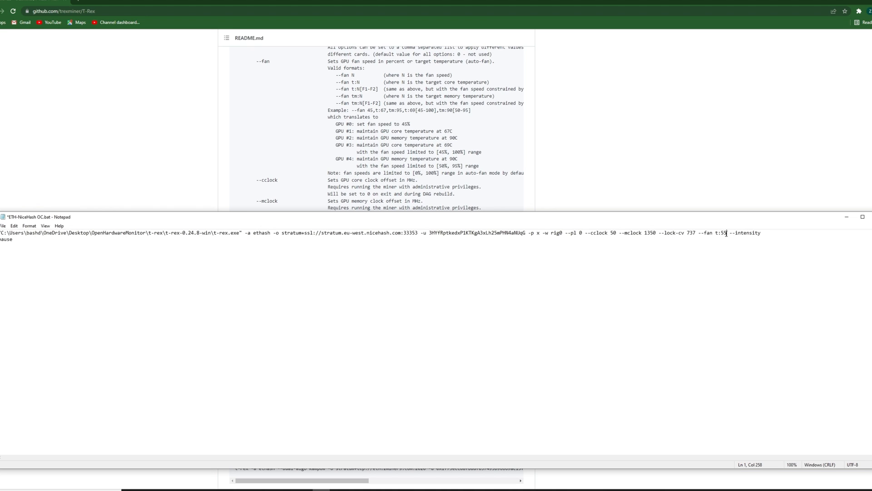
{"action": "mouse_move", "coordinate": [708, 224]}
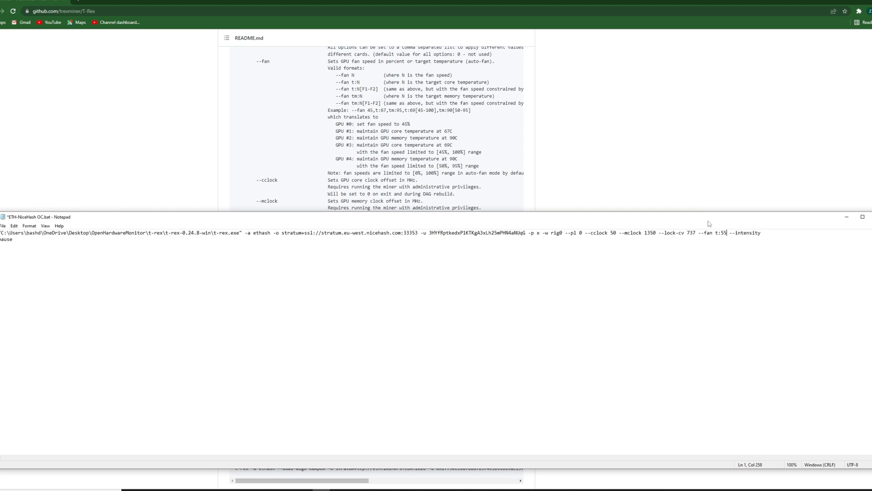
{"action": "mouse_move", "coordinate": [717, 232]}
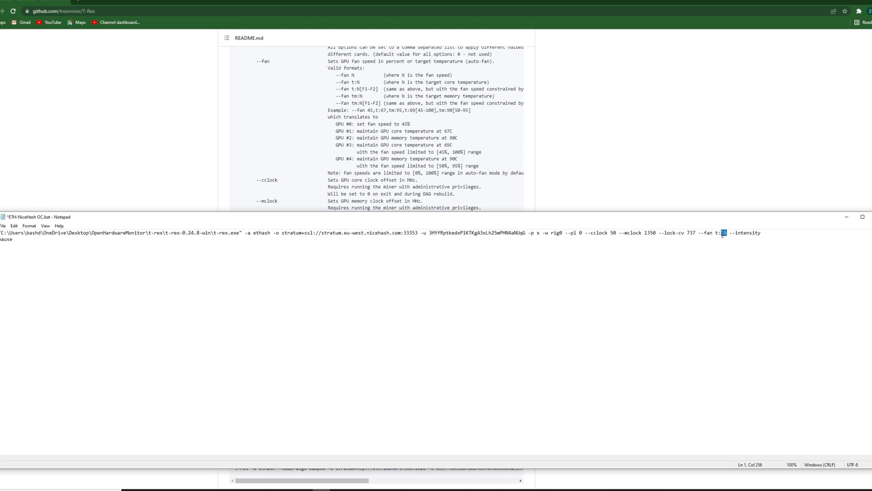
{"action": "type", "text": "55"}
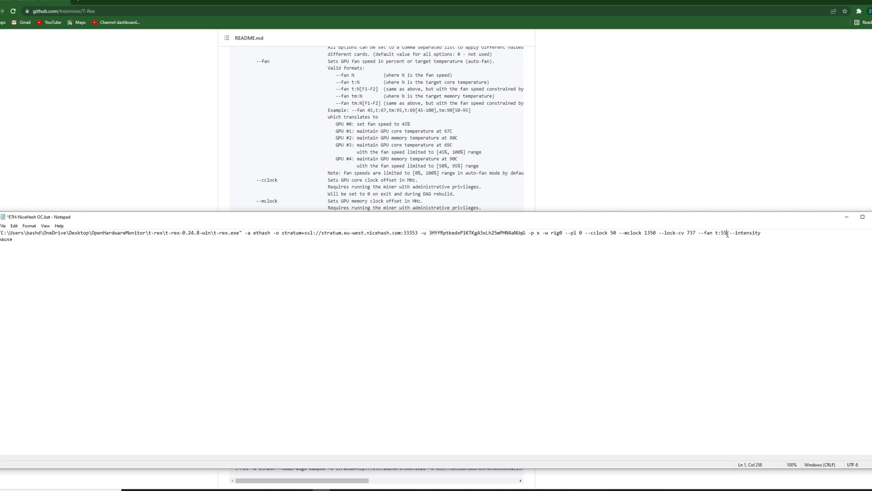
{"action": "type", "text": "["}
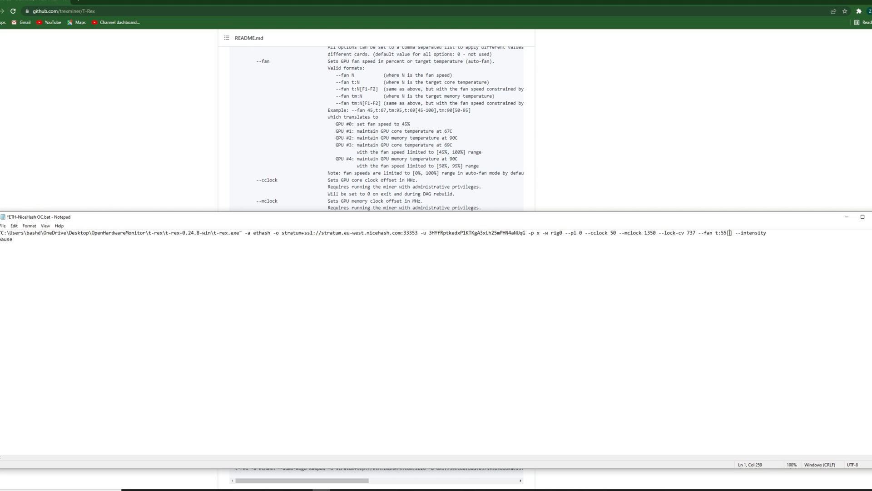
{"action": "type", "text": "40-90"}
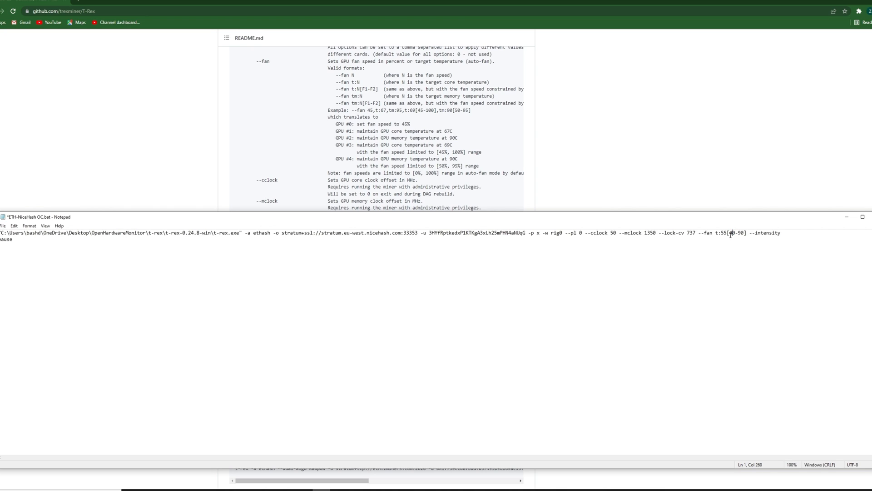
{"action": "mouse_move", "coordinate": [748, 241]}
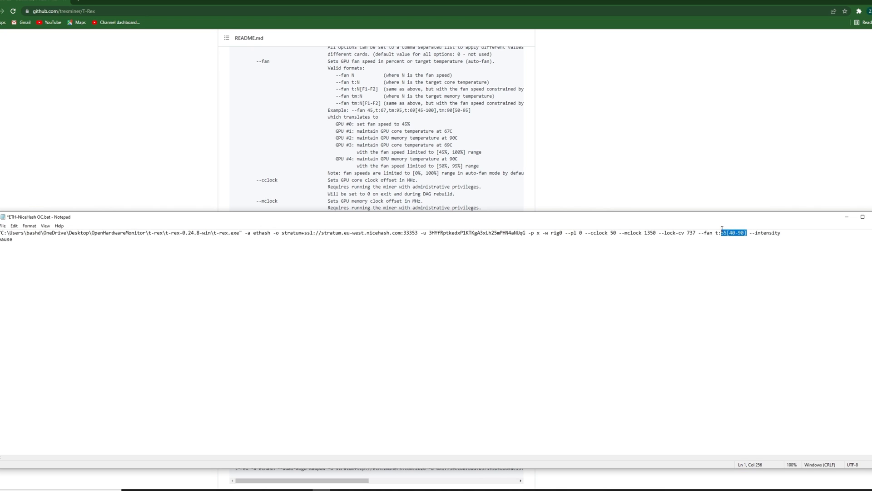
Rewrite the --fan value as tm:95, a memory-temperature target, replacing the core-temperature setting.
{"action": "key", "text": "Delete"}
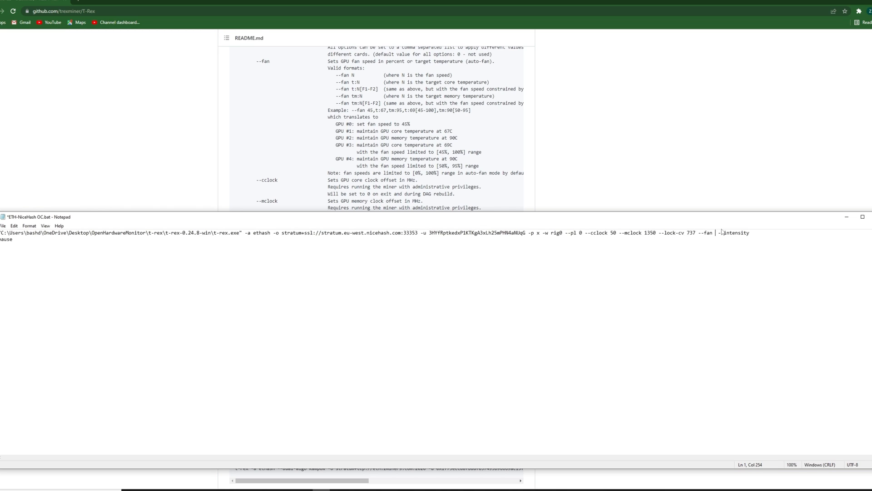
{"action": "type", "text": "t"}
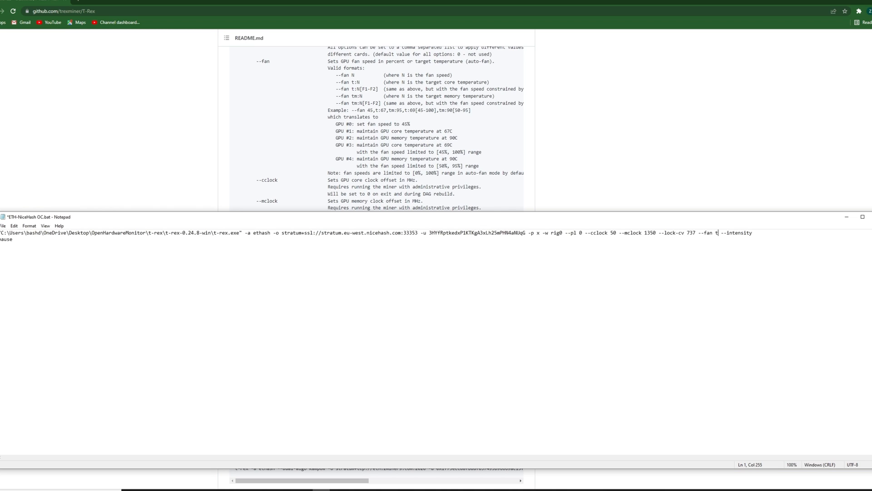
{"action": "type", "text": "m"}
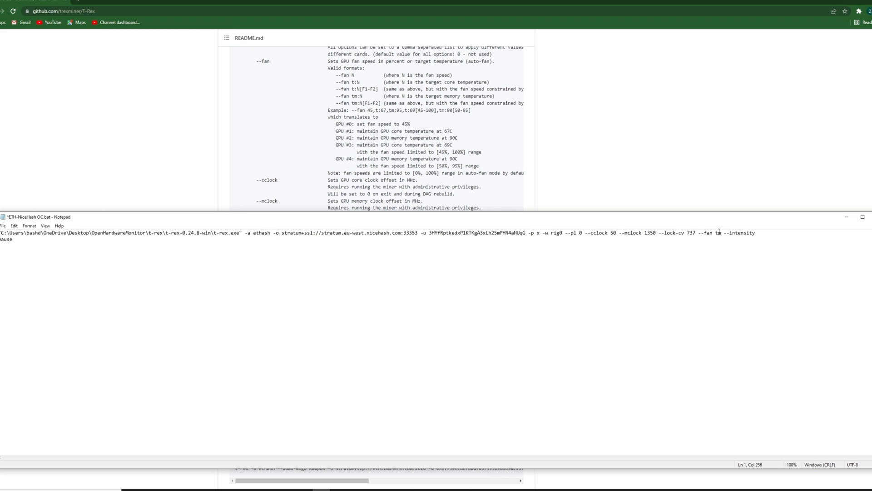
{"action": "type", "text": ":"}
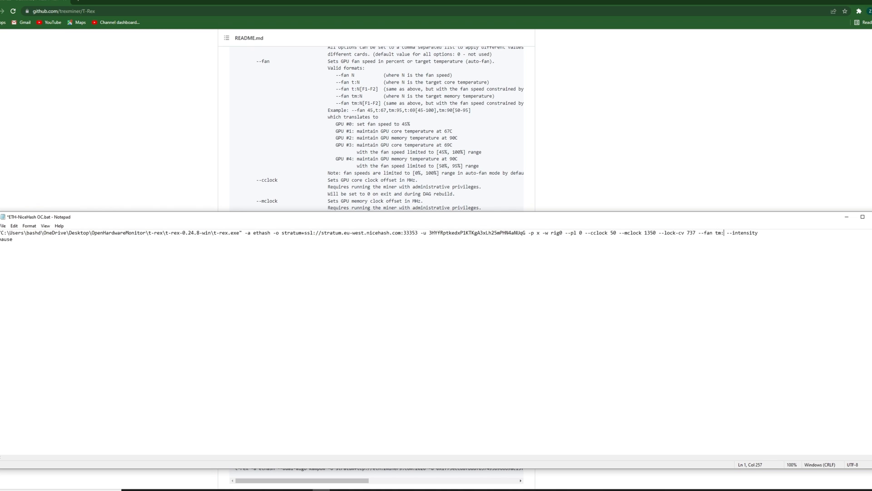
{"action": "type", "text": "95"}
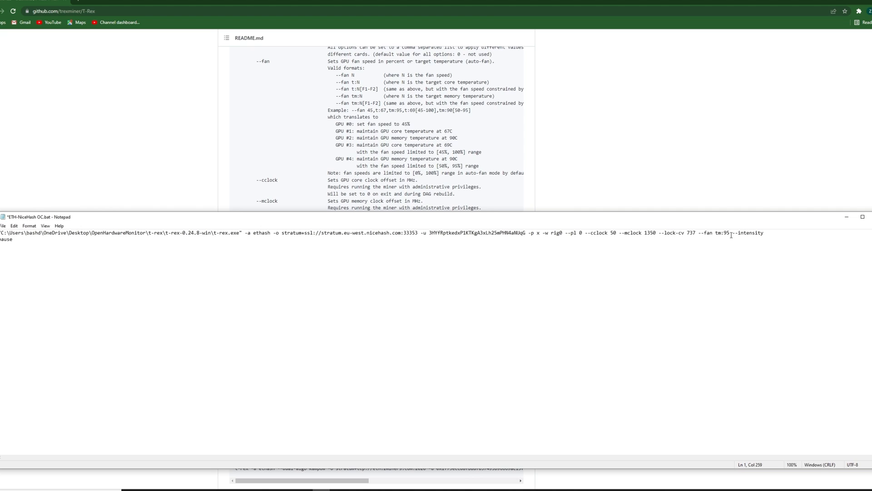
{"action": "mouse_move", "coordinate": [716, 239]}
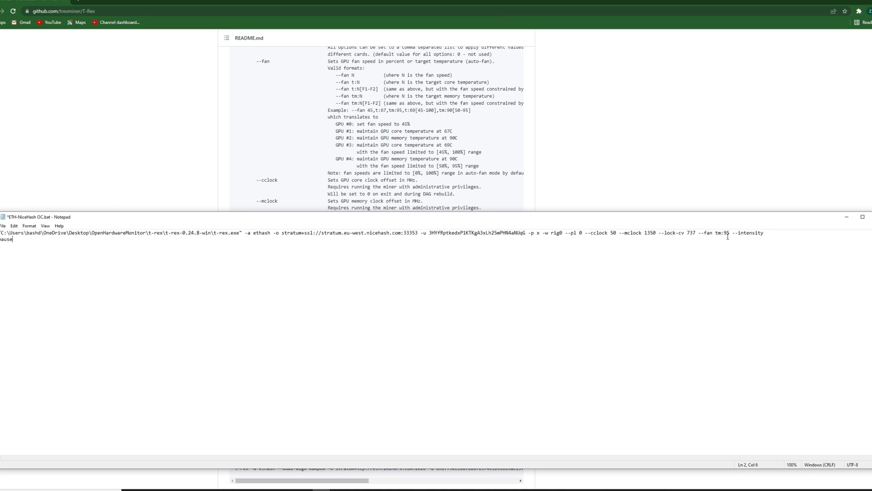
{"action": "left_click", "coordinate": [722, 251]}
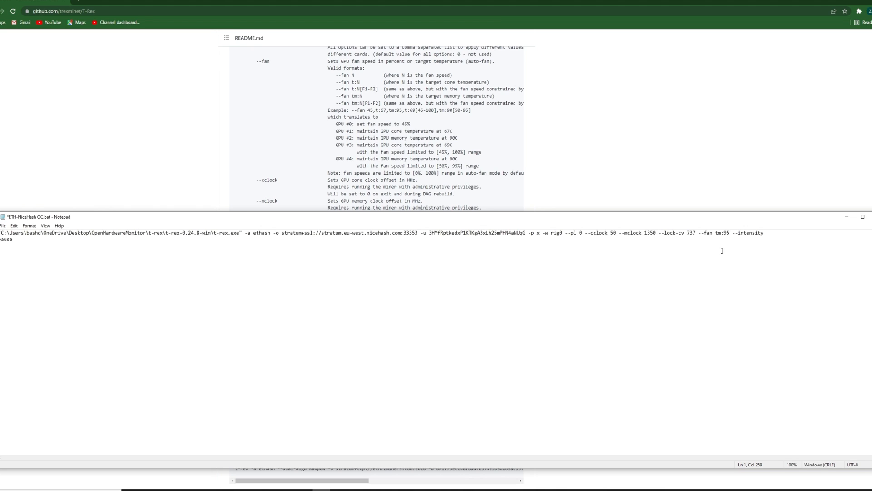
{"action": "mouse_move", "coordinate": [730, 248]}
{"action": "type", "text": "["}
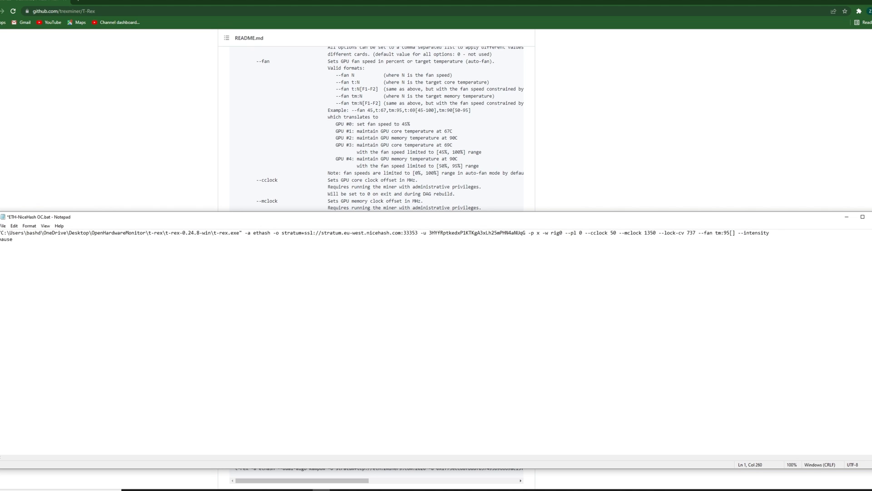
{"action": "type", "text": "50-"}
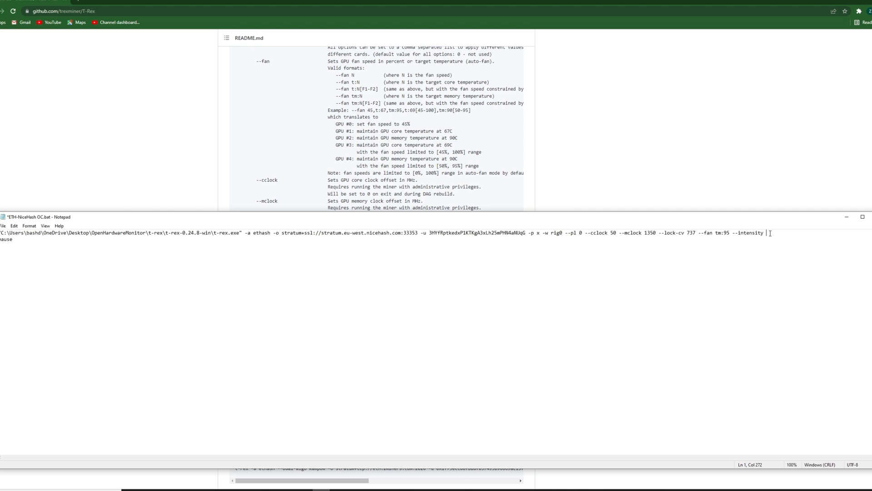
Give --intensity a value of 23 at the end of the command line.
{"action": "type", "text": "23"}
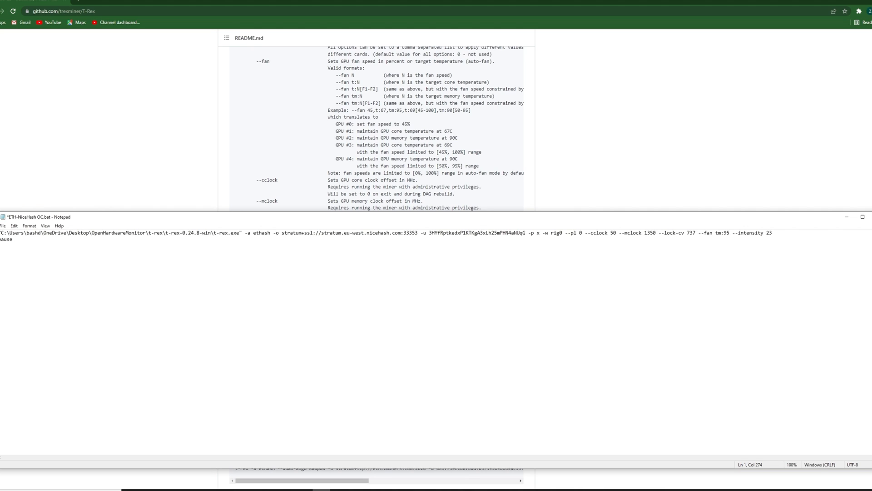
{"action": "left_click", "coordinate": [773, 233]}
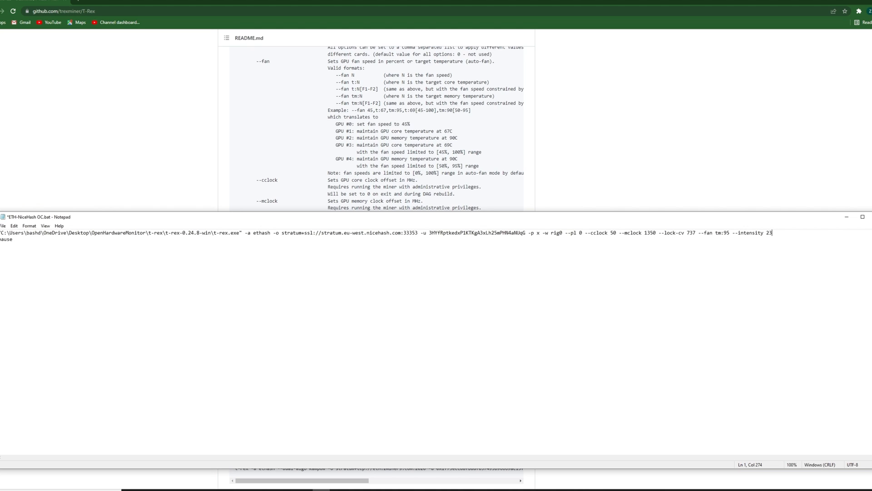
{"action": "mouse_move", "coordinate": [717, 236]}
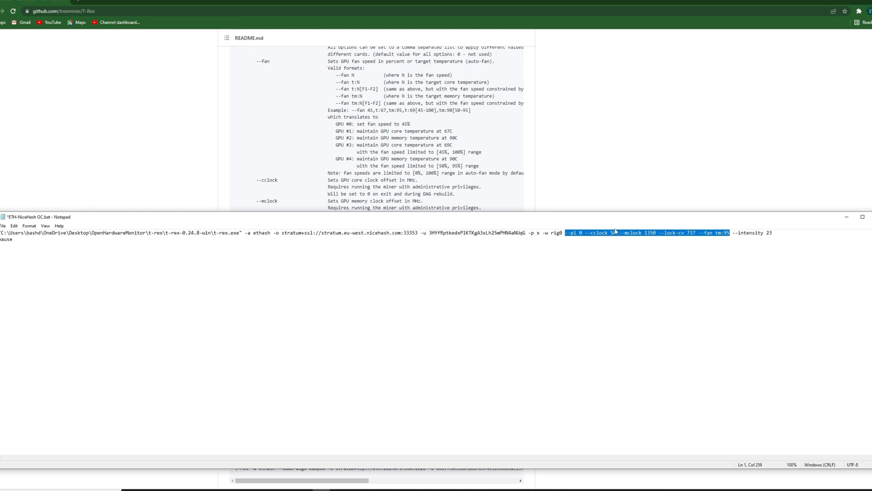
Extend --pl to the per-GPU list 0,50,65,80.
{"action": "left_click", "coordinate": [589, 232]}
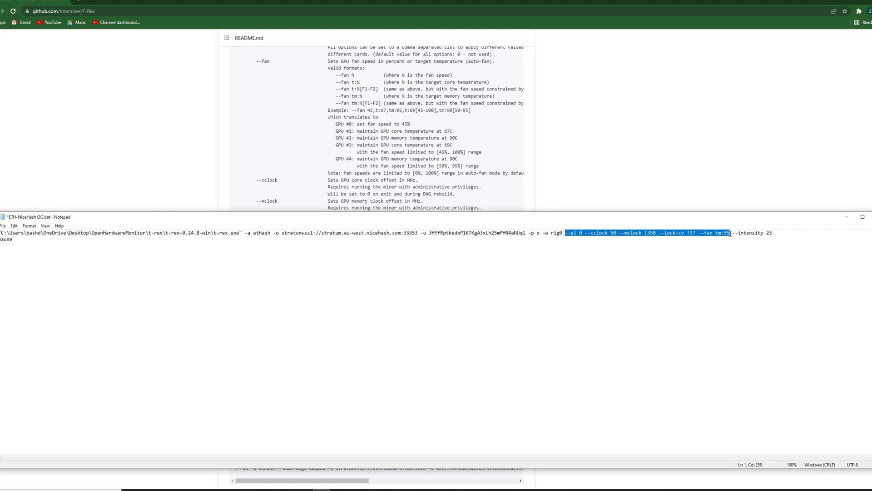
{"action": "left_click", "coordinate": [581, 233]}
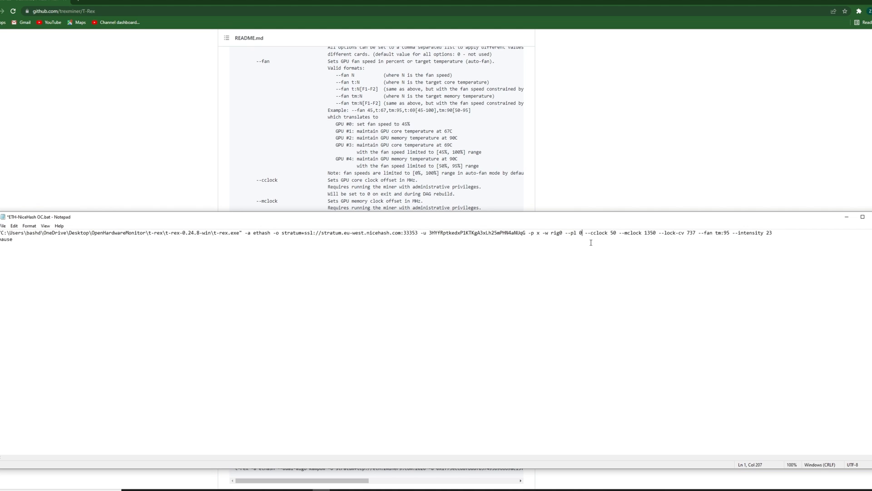
{"action": "type", "text": ","}
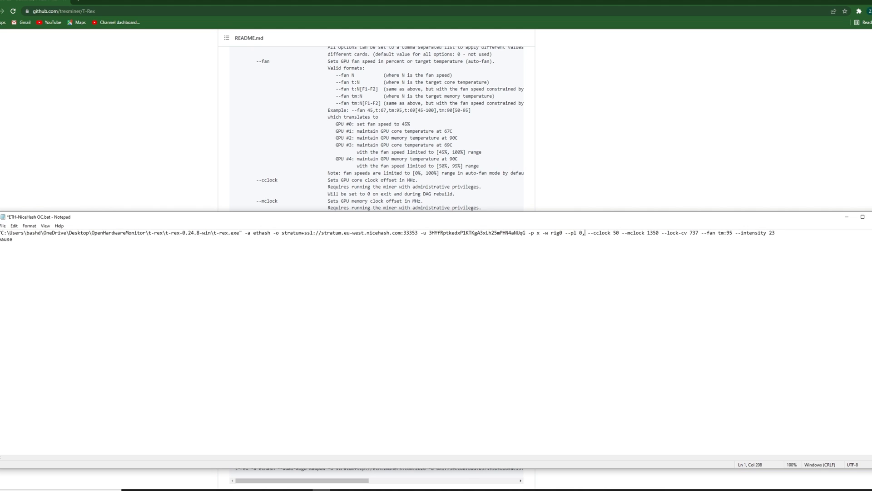
{"action": "type", "text": "50,"}
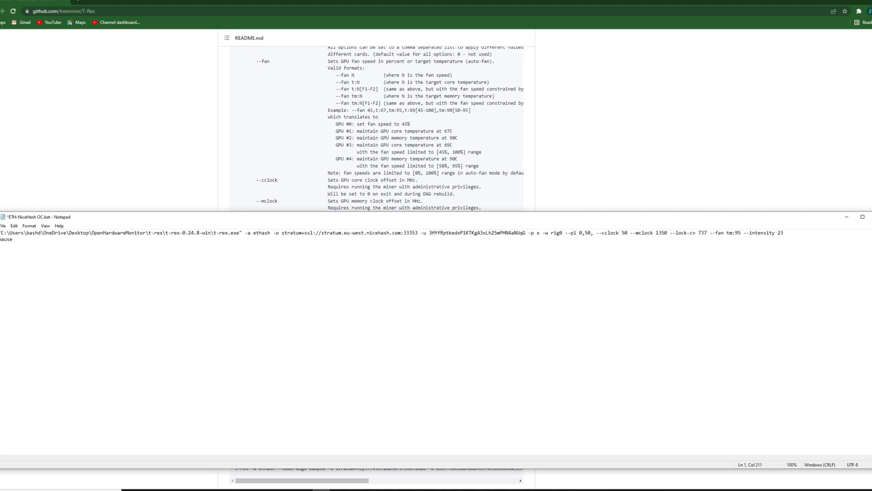
{"action": "type", "text": "65,"}
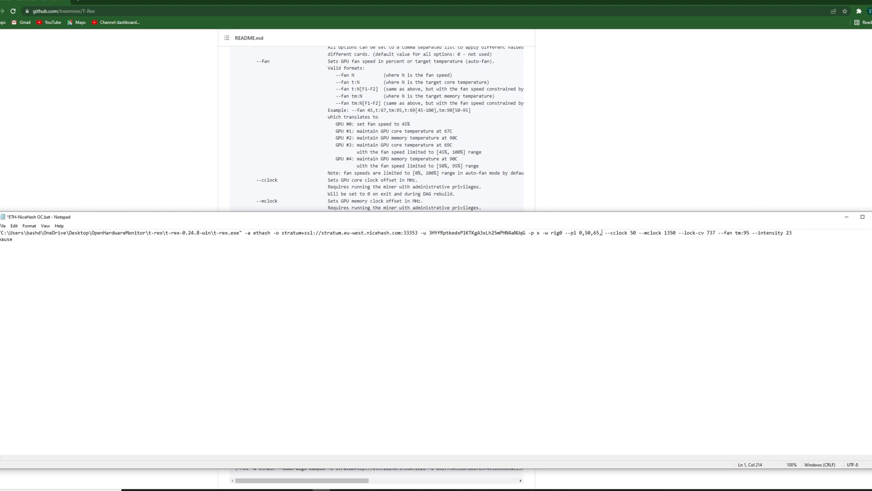
{"action": "type", "text": "80"}
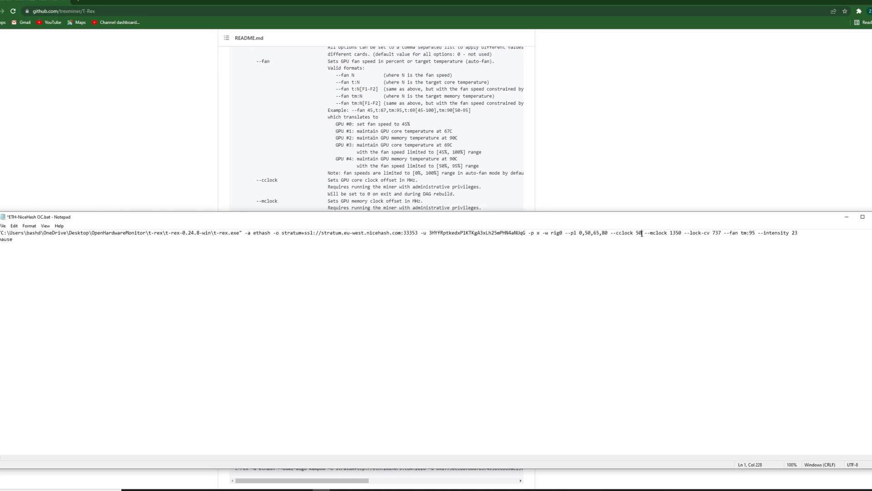
{"action": "mouse_move", "coordinate": [665, 255]}
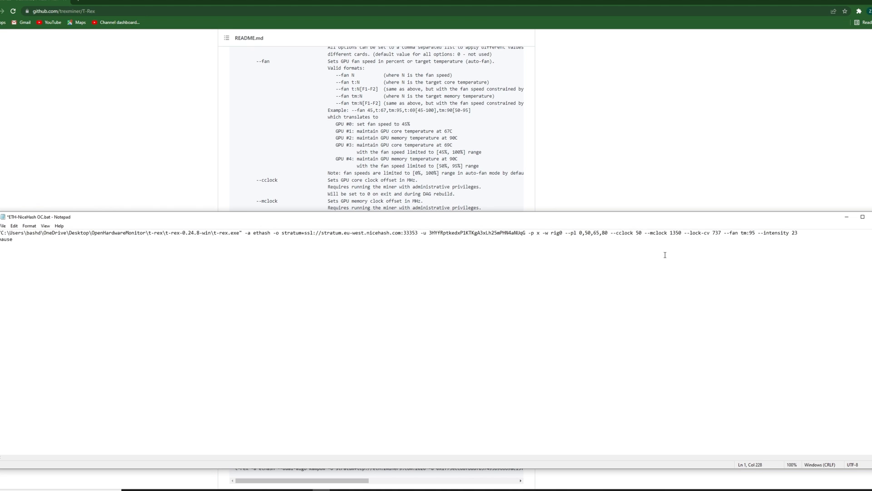
Add a comma after --fan tm:95 to start a second per-GPU fan entry.
{"action": "left_click", "coordinate": [681, 232]}
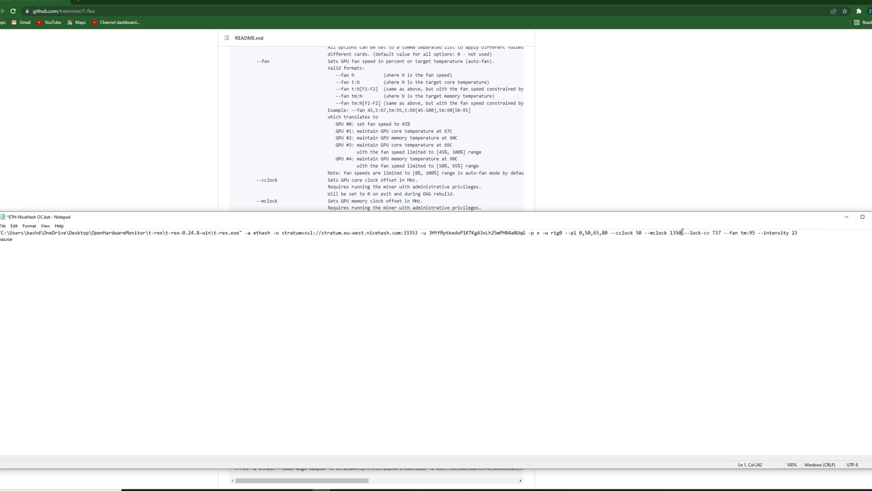
{"action": "left_click", "coordinate": [757, 232]}
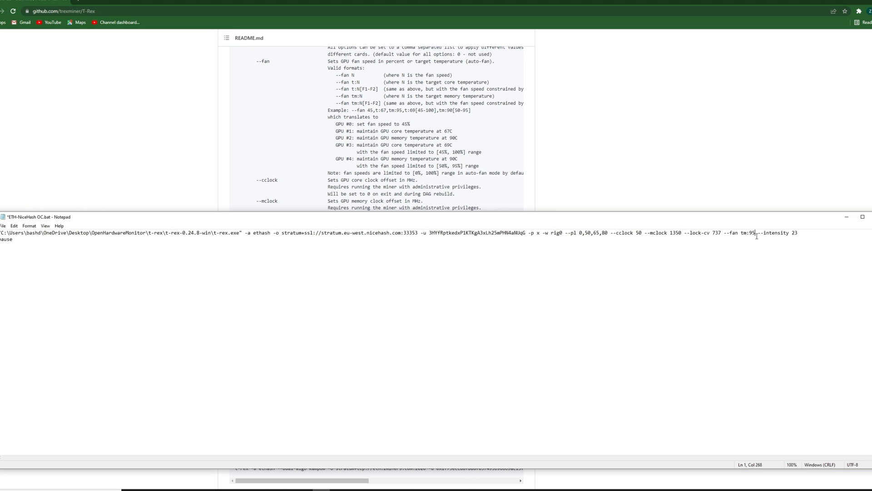
{"action": "mouse_move", "coordinate": [727, 244]}
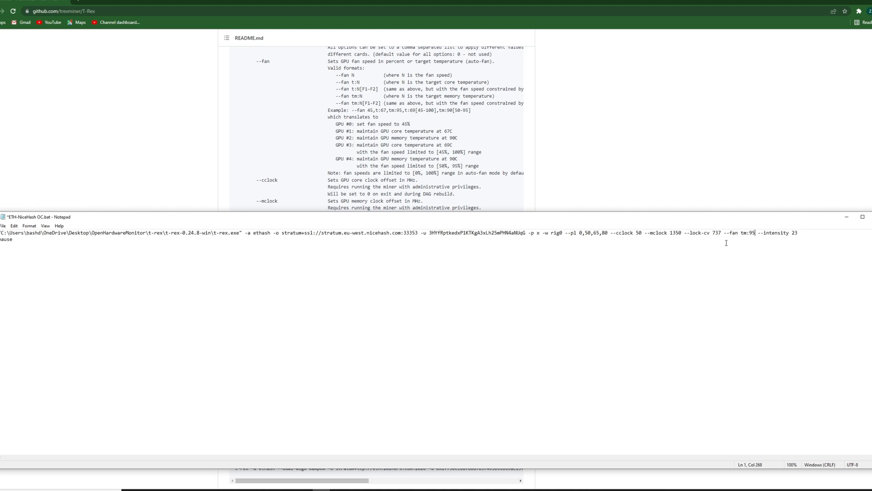
{"action": "type", "text": ",t:"}
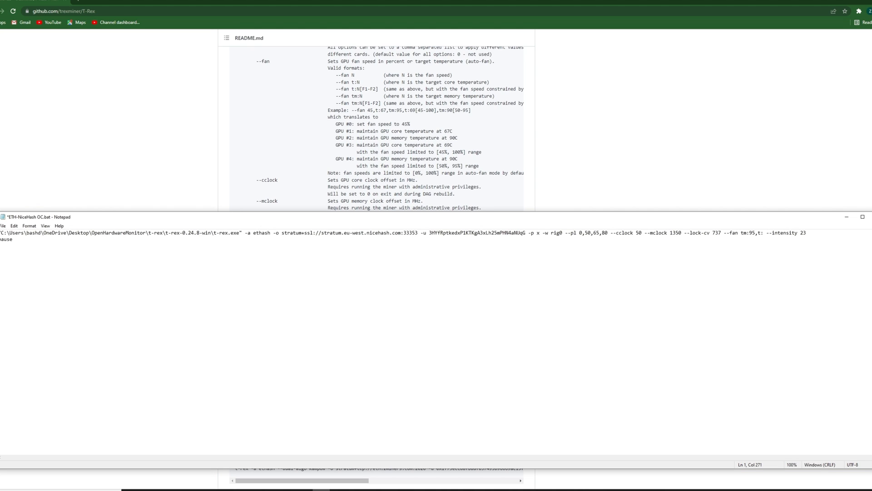
Fill in the per-GPU fan list as tm:95,t:55,t:50,0.
{"action": "type", "text": "55"}
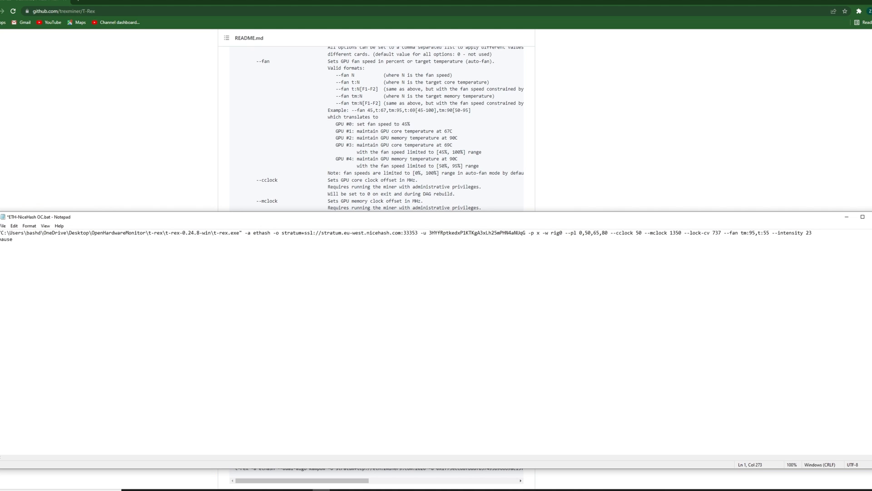
{"action": "type", "text": ",t:"}
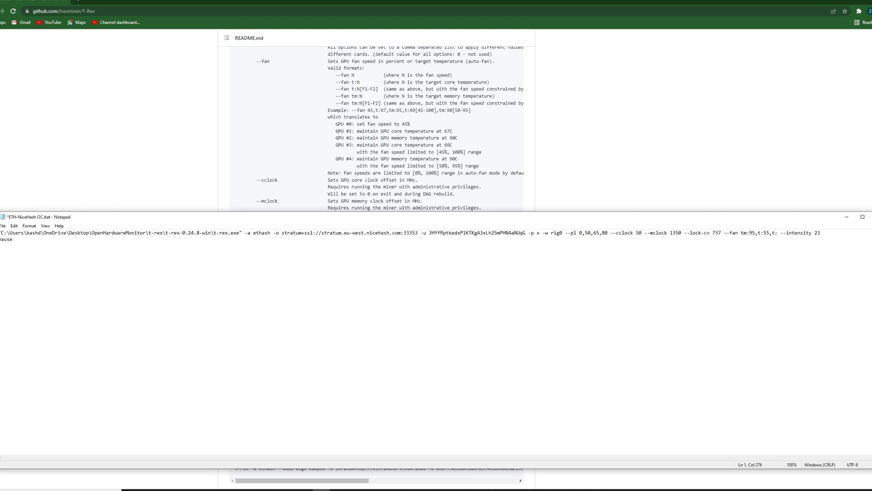
{"action": "type", "text": "50"}
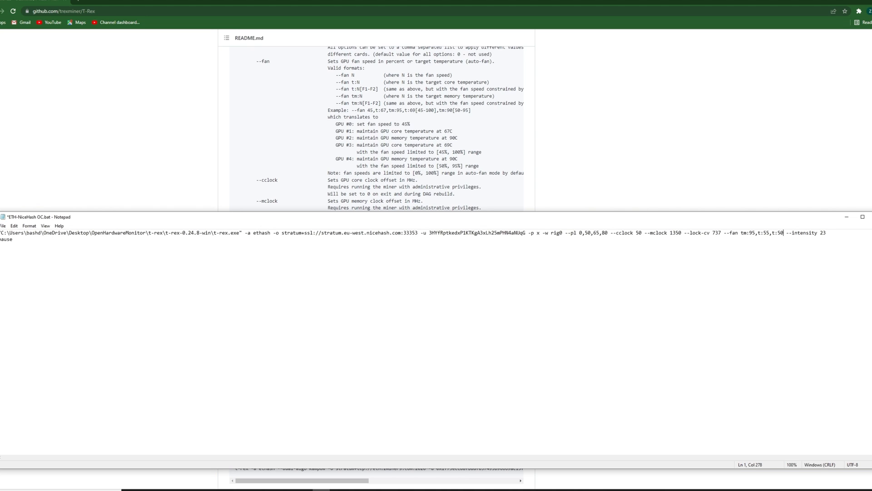
{"action": "type", "text": ","}
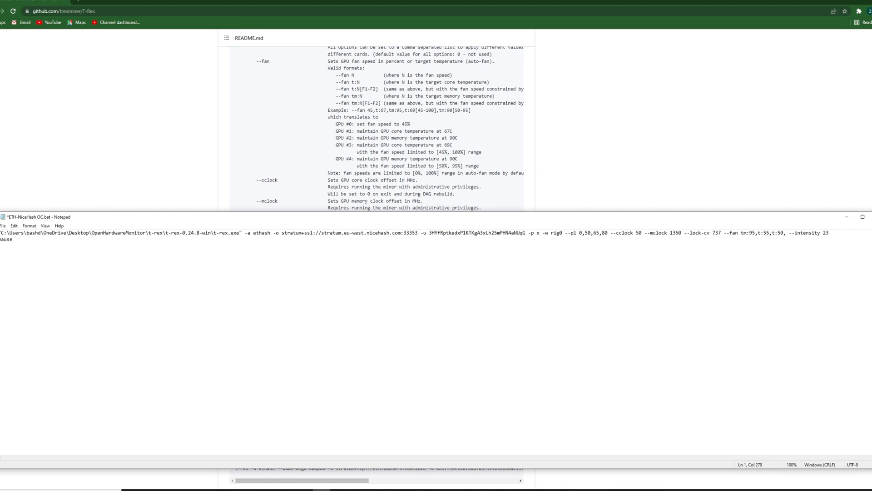
{"action": "type", "text": "0"}
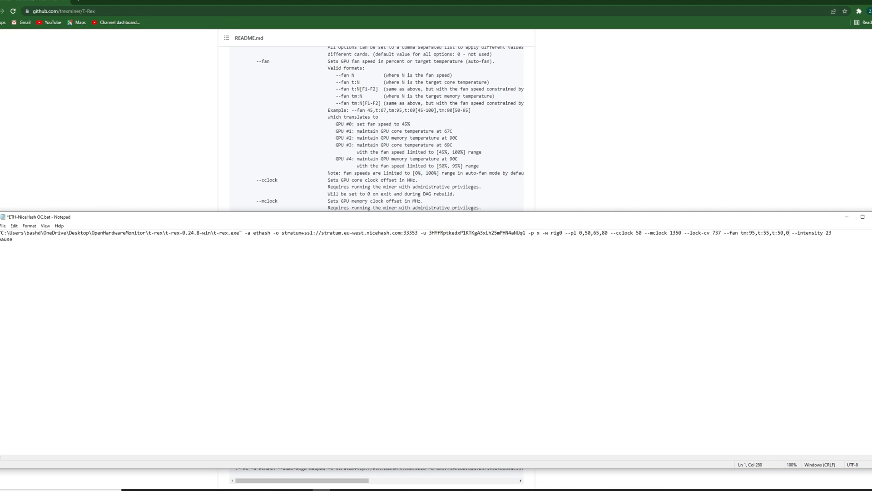
{"action": "left_click", "coordinate": [690, 232]}
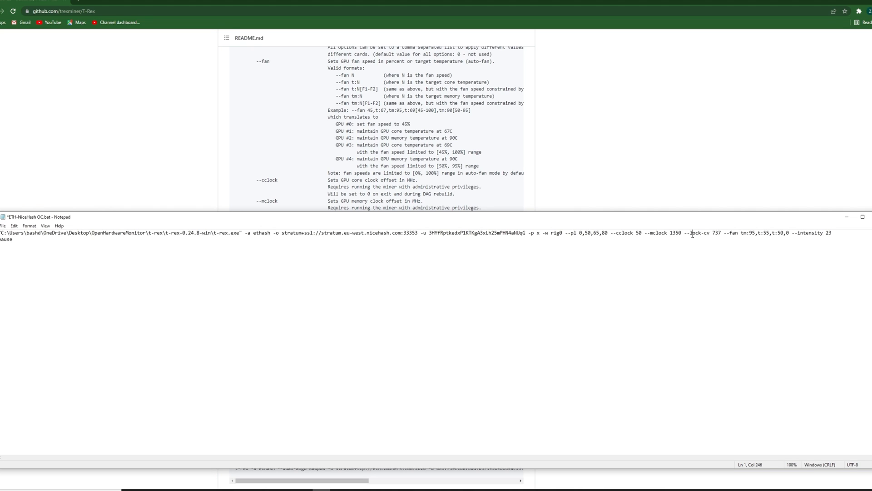
{"action": "mouse_move", "coordinate": [608, 276]}
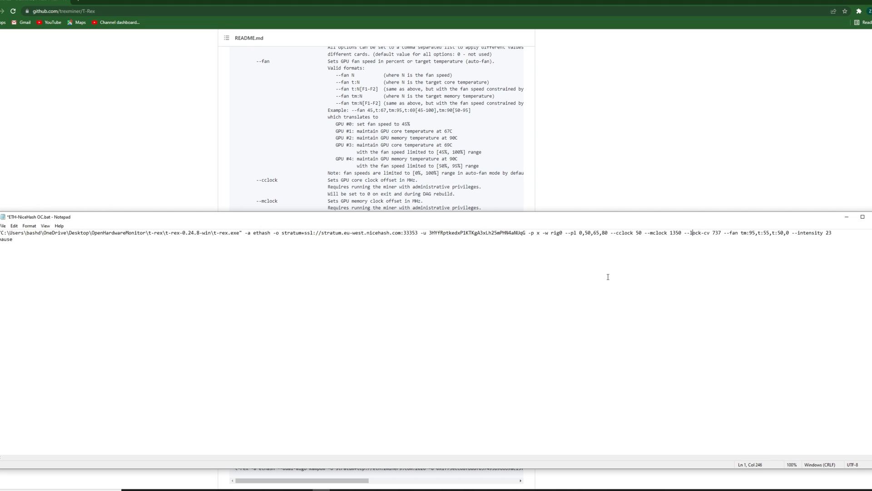
{"action": "mouse_move", "coordinate": [840, 233]}
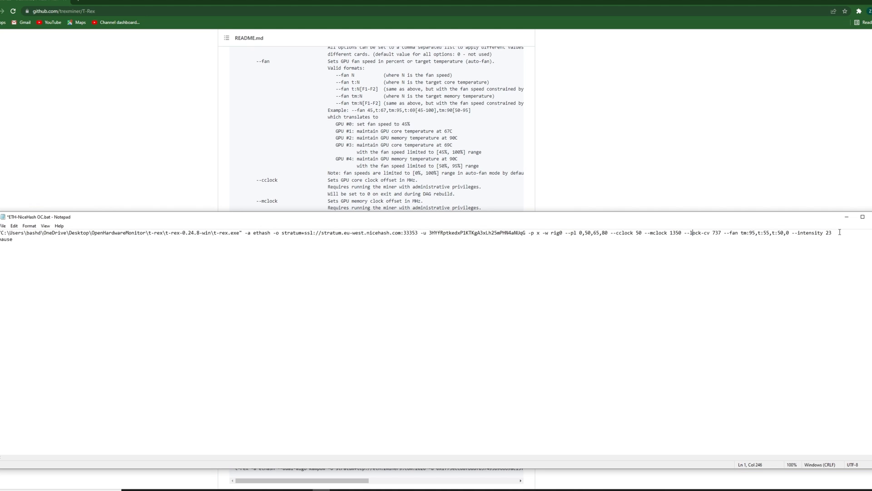